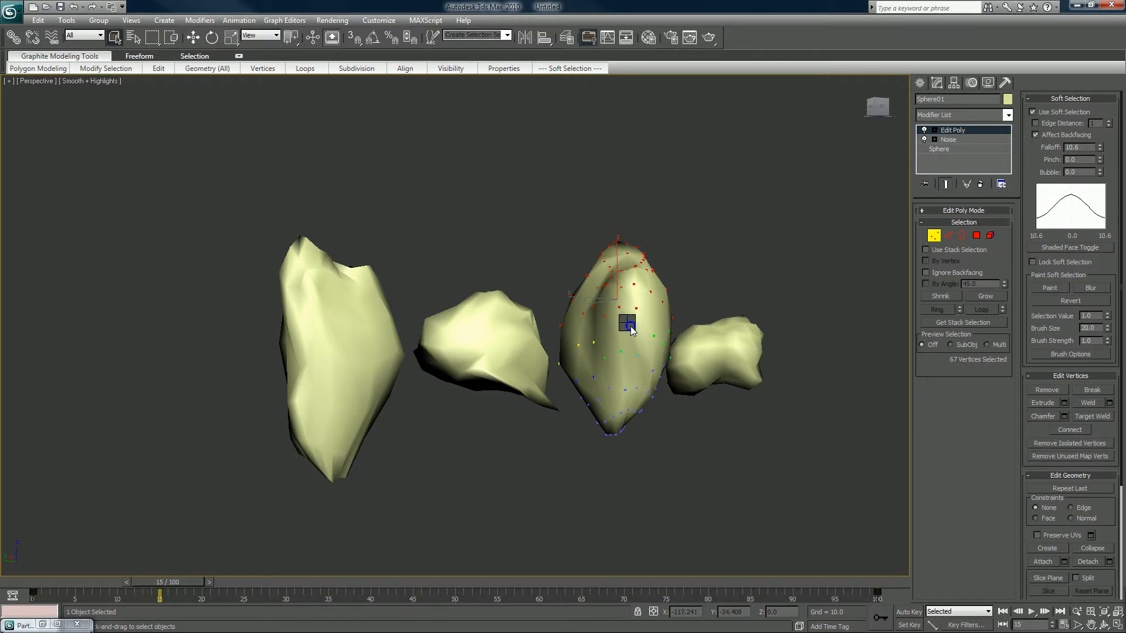
Extrude spiky points from the third rock's top vertices, then switch to rotating them
right_click(629, 325)
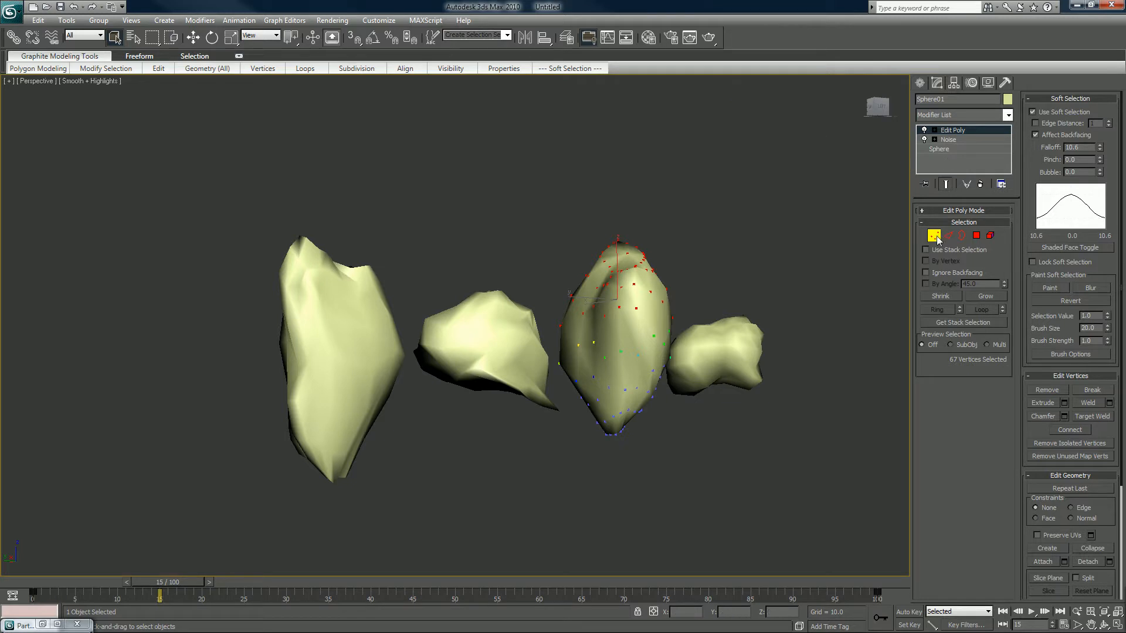
mouse_move(641, 319)
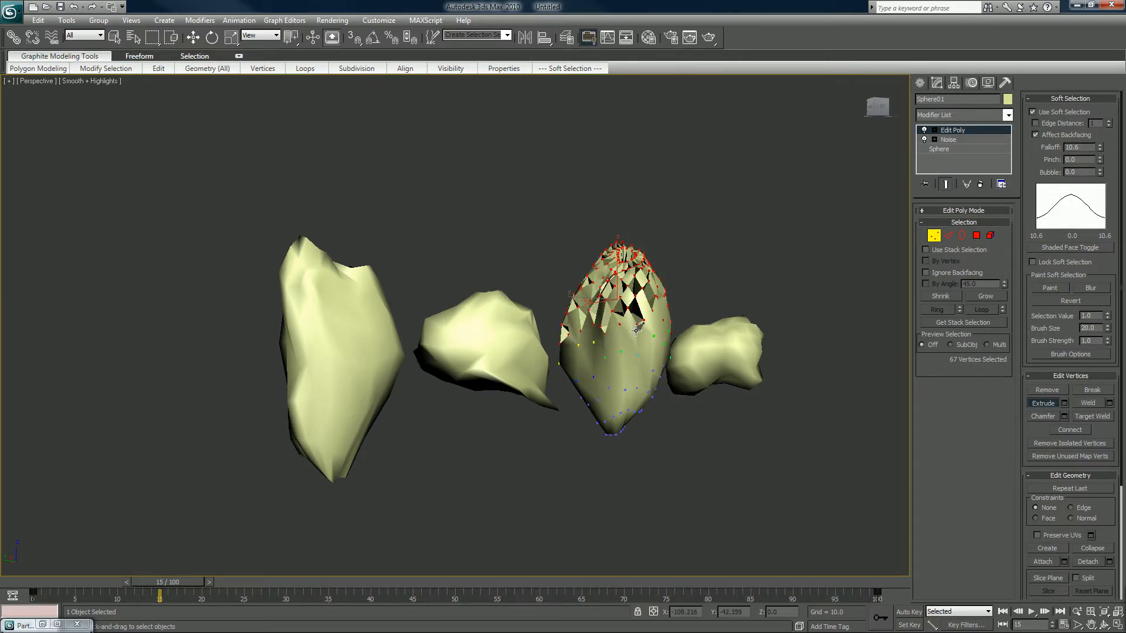
left_click_drag(636, 328, 671, 222)
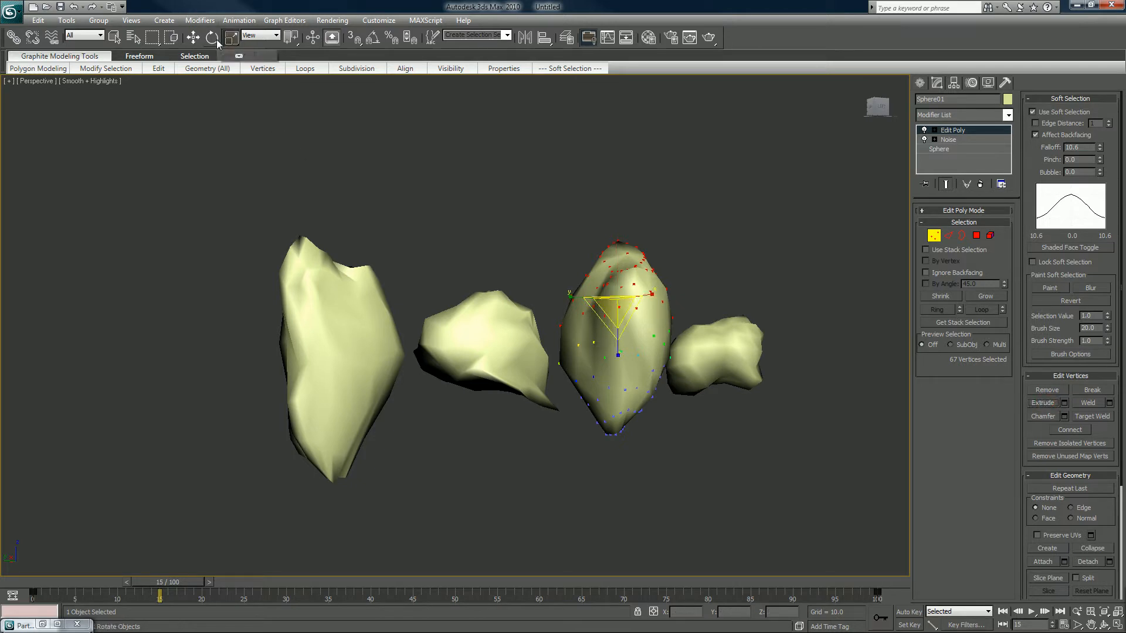
left_click(212, 36)
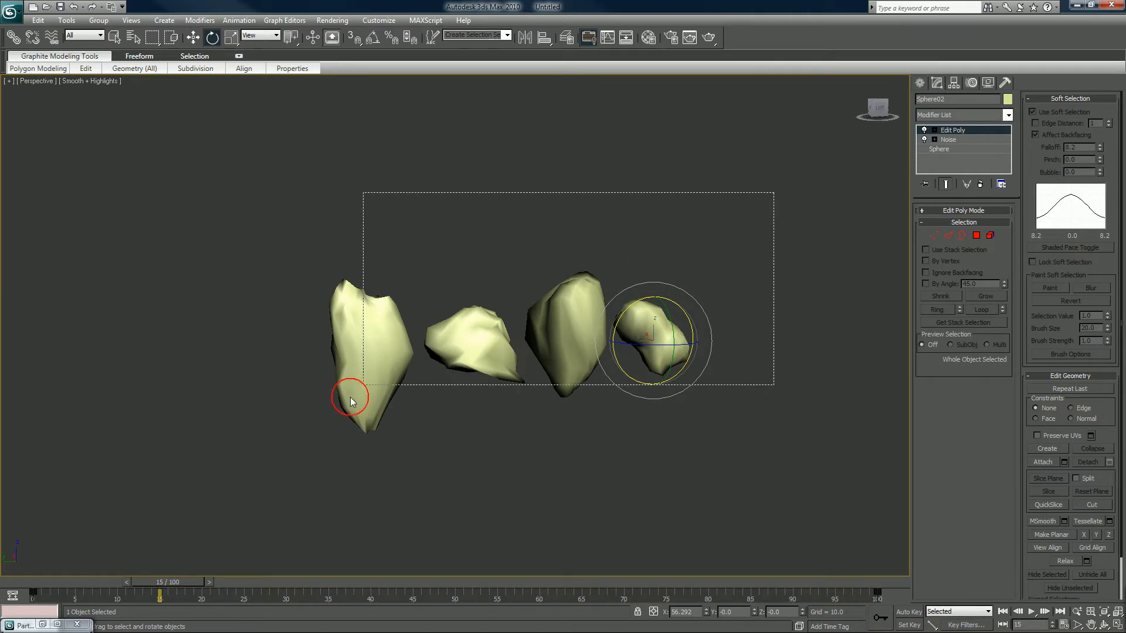
Group the four selected rocks as 'Debris' via Group > Group and confirm the name
left_click(98, 20)
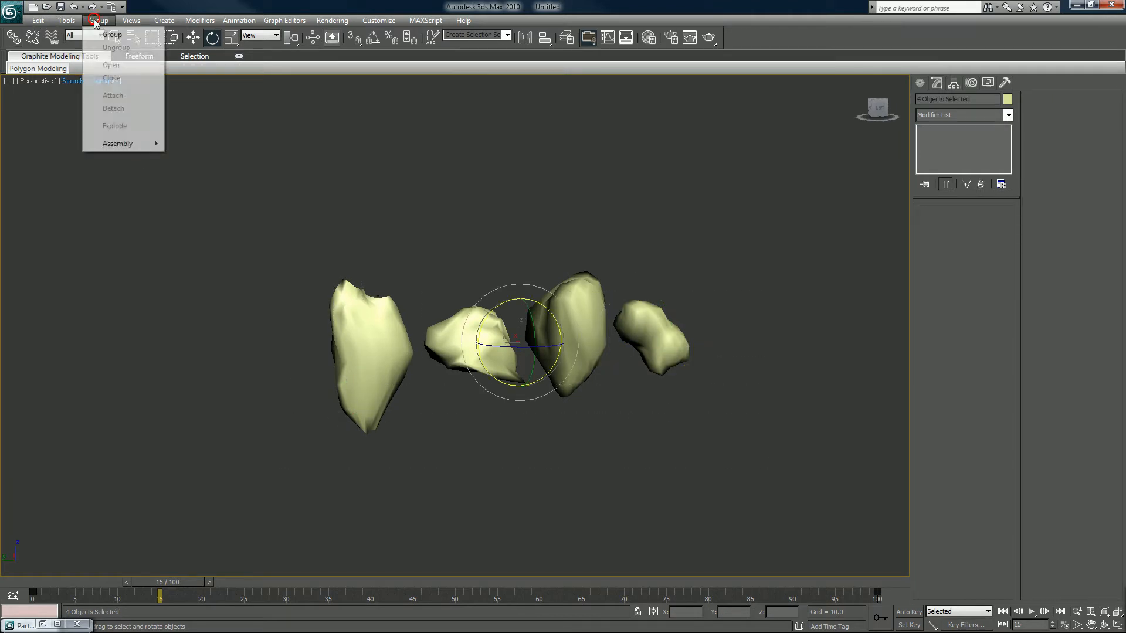
left_click(113, 34)
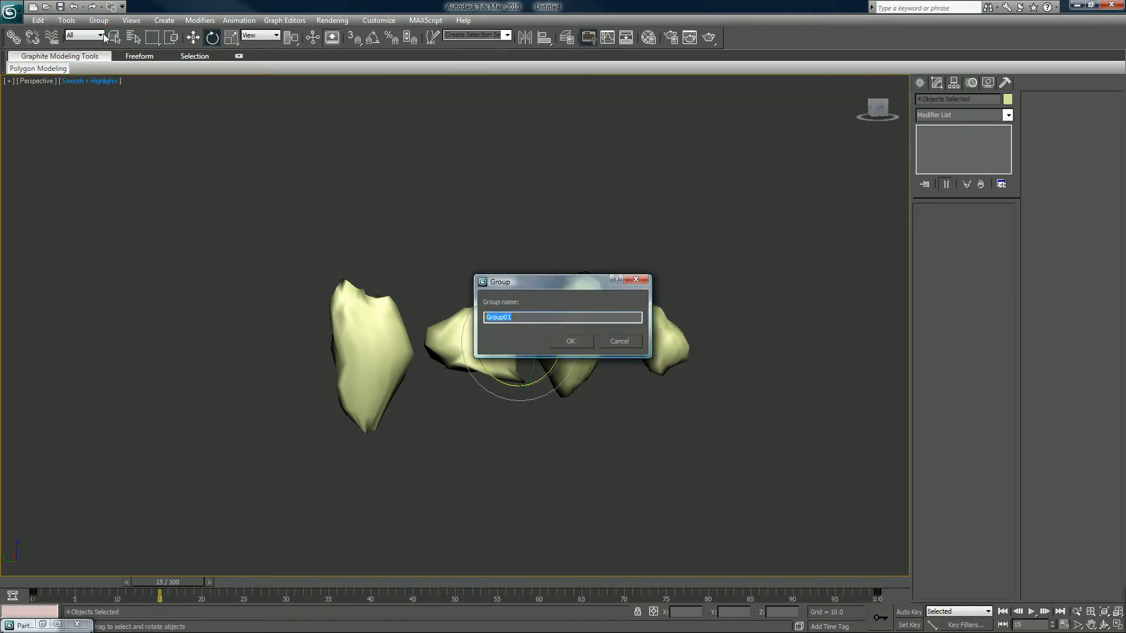
type("Debi")
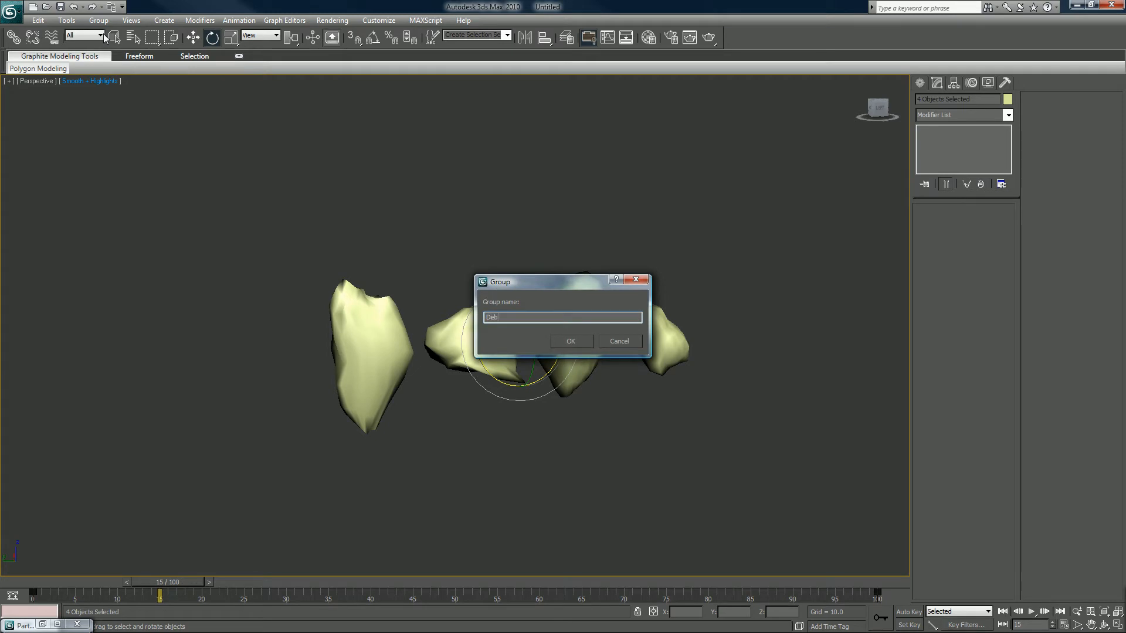
type("rs")
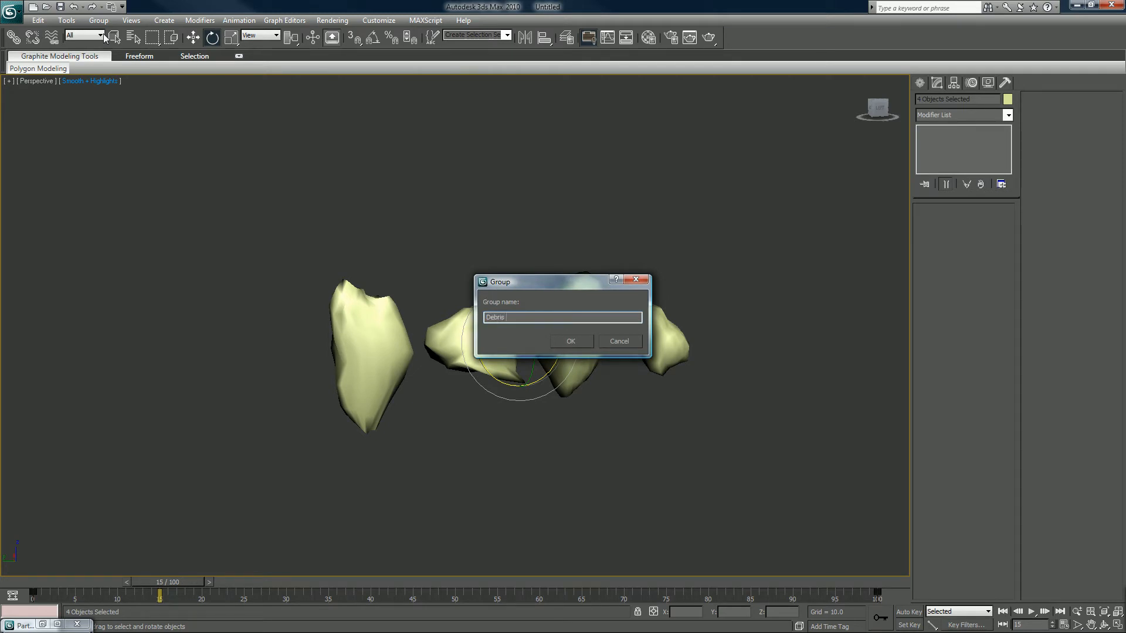
left_click(570, 341)
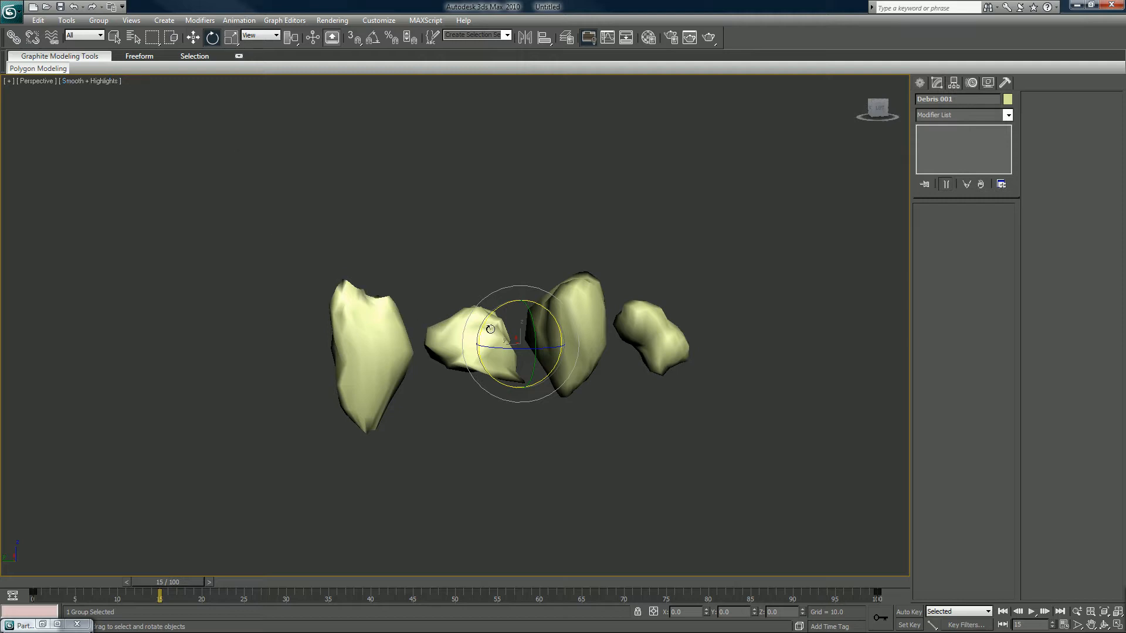
Orbit around the rock group and exit Isolation Mode to show the whole scene
left_click_drag(490, 328, 460, 407)
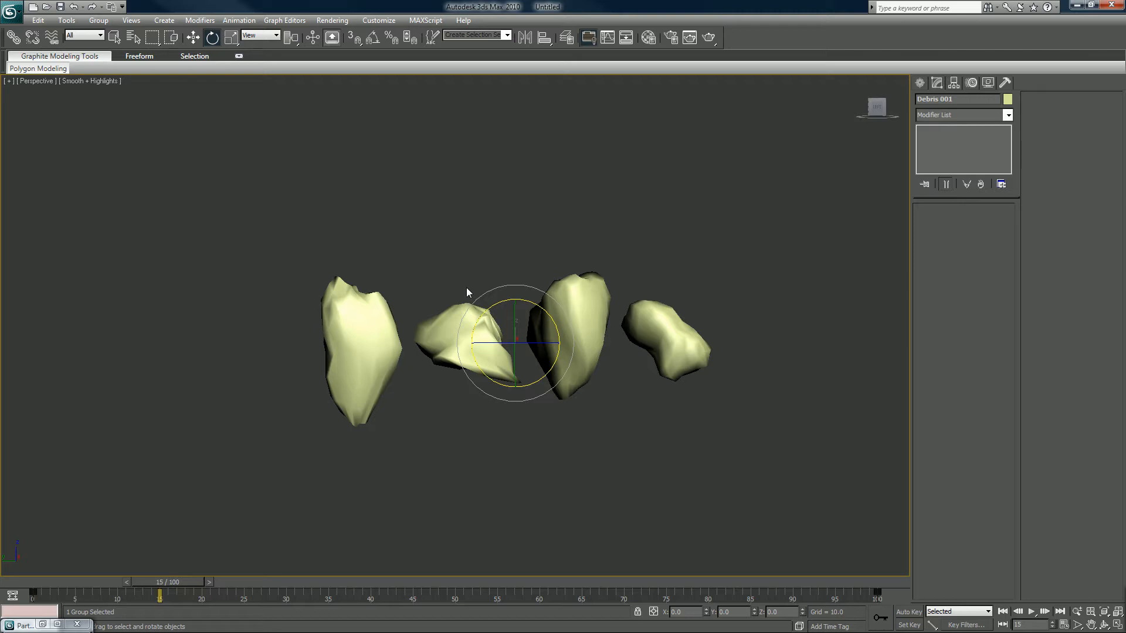
mouse_move(410, 274)
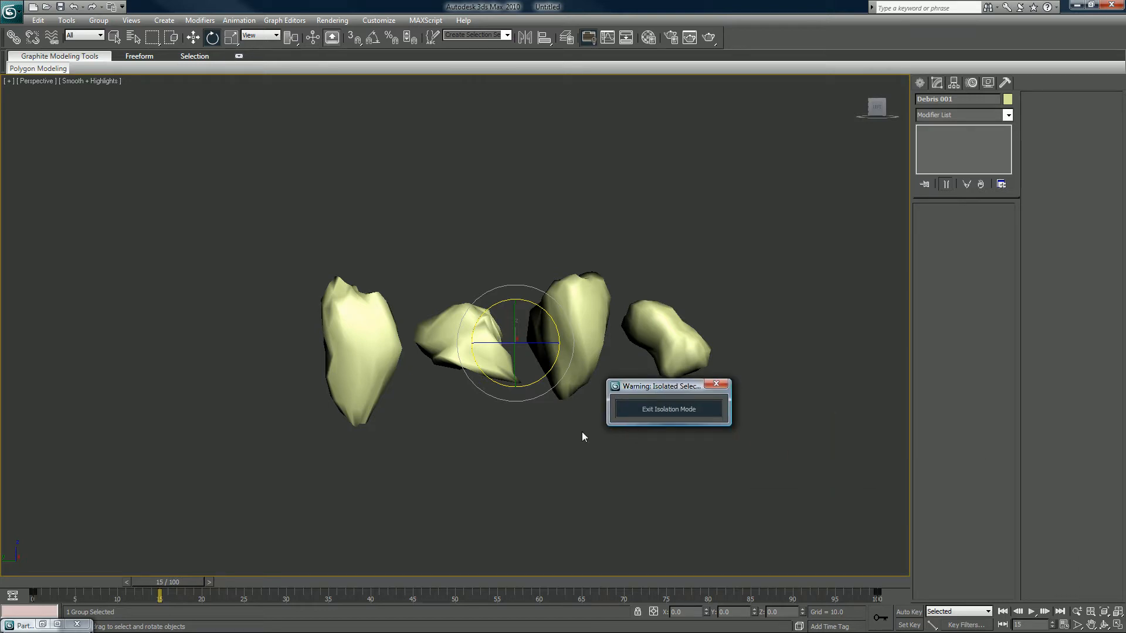
mouse_move(644, 380)
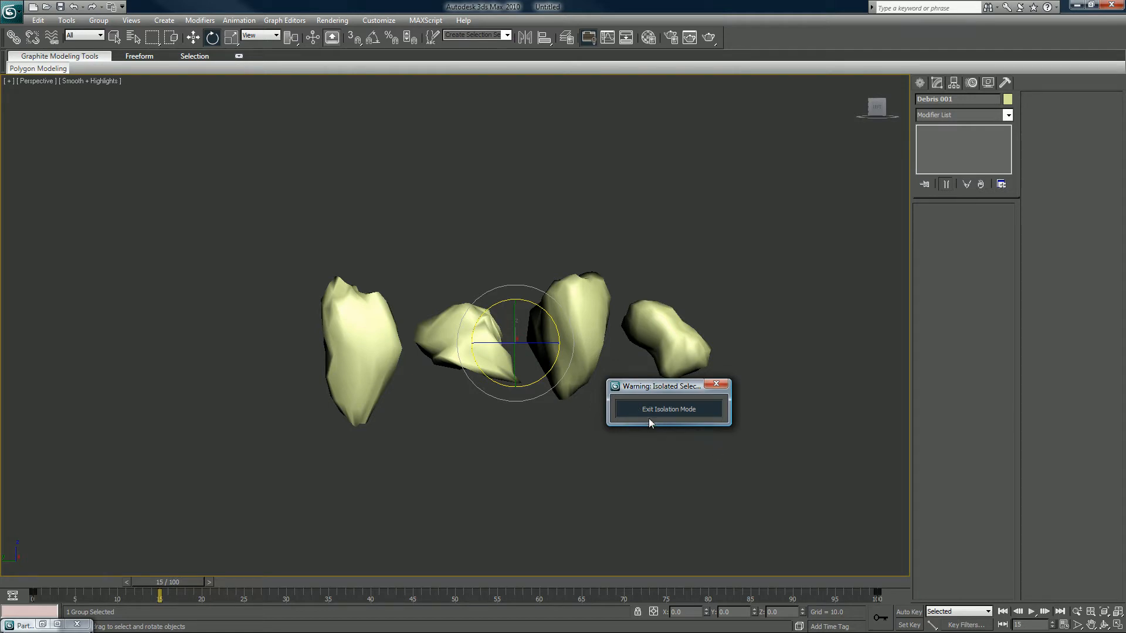
mouse_move(650, 391)
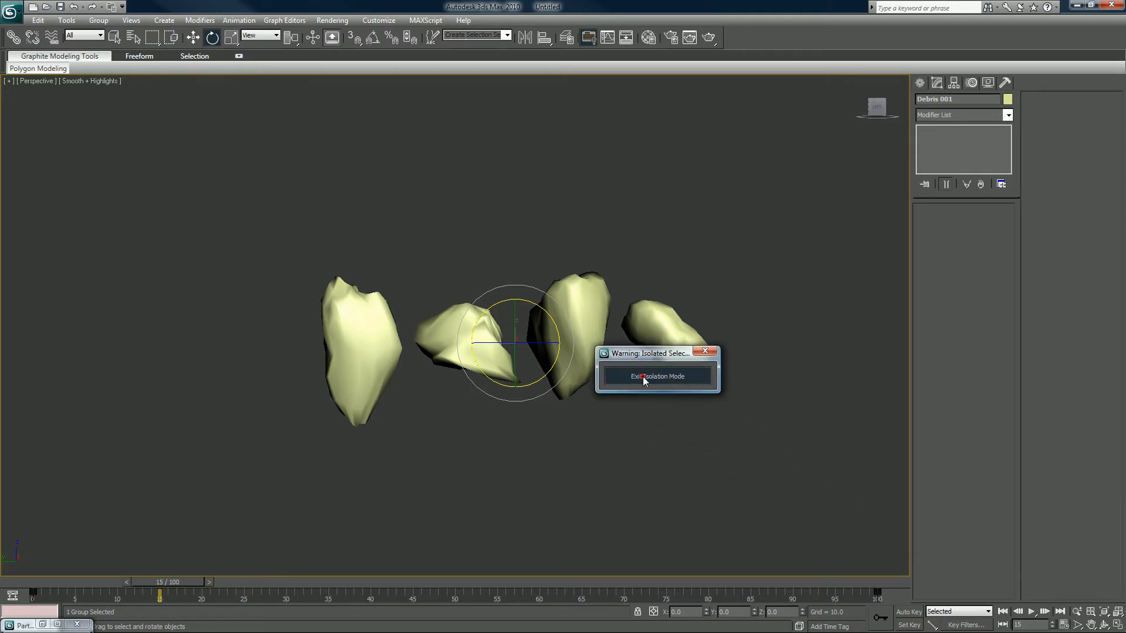
left_click(656, 377)
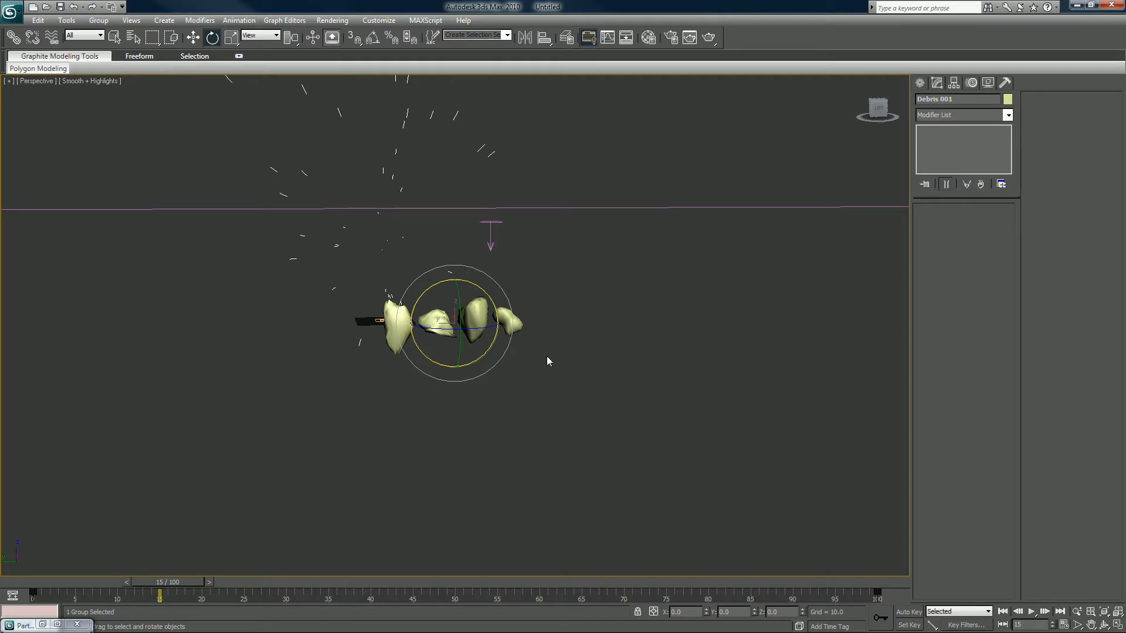
mouse_move(37, 625)
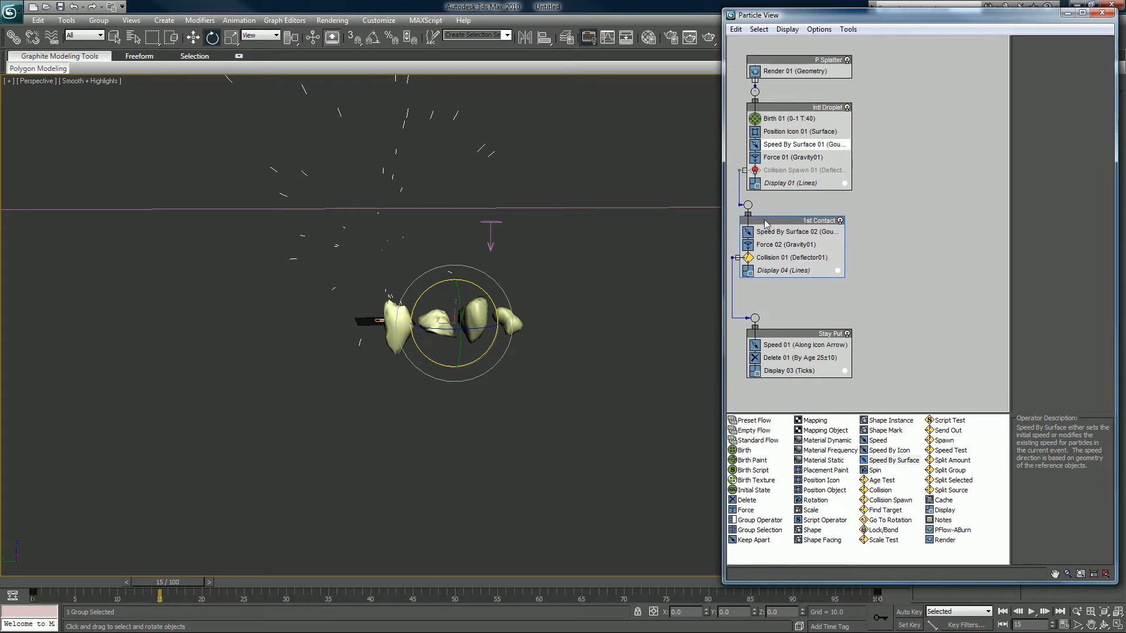
Inspect the Speed By Surface 01 operator's settings in Particle View
left_click(789, 144)
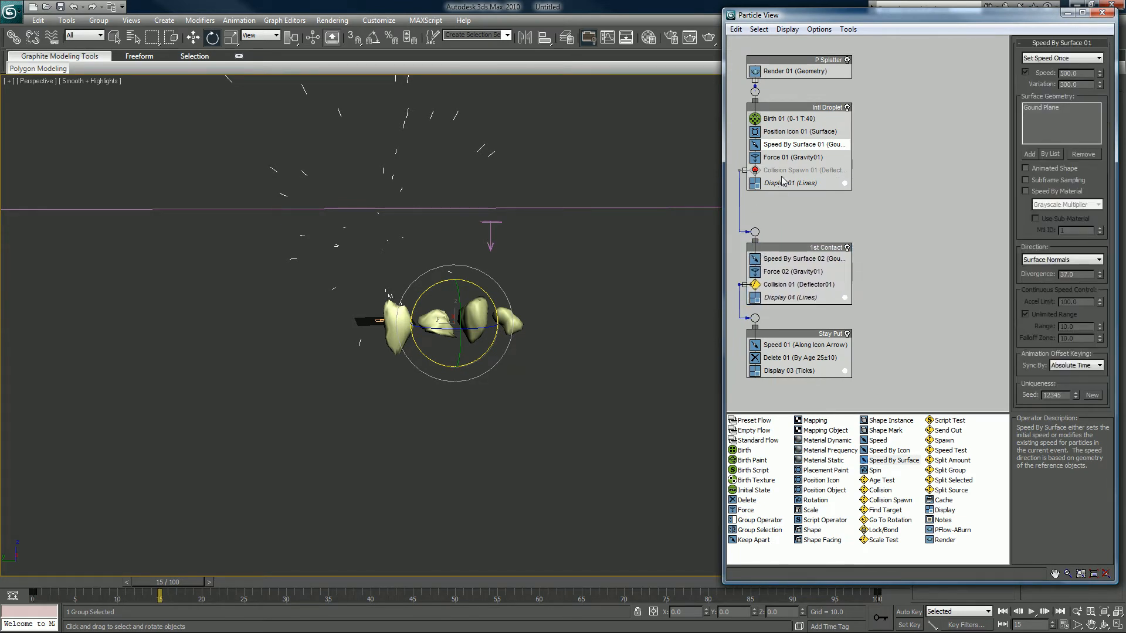
mouse_move(867, 264)
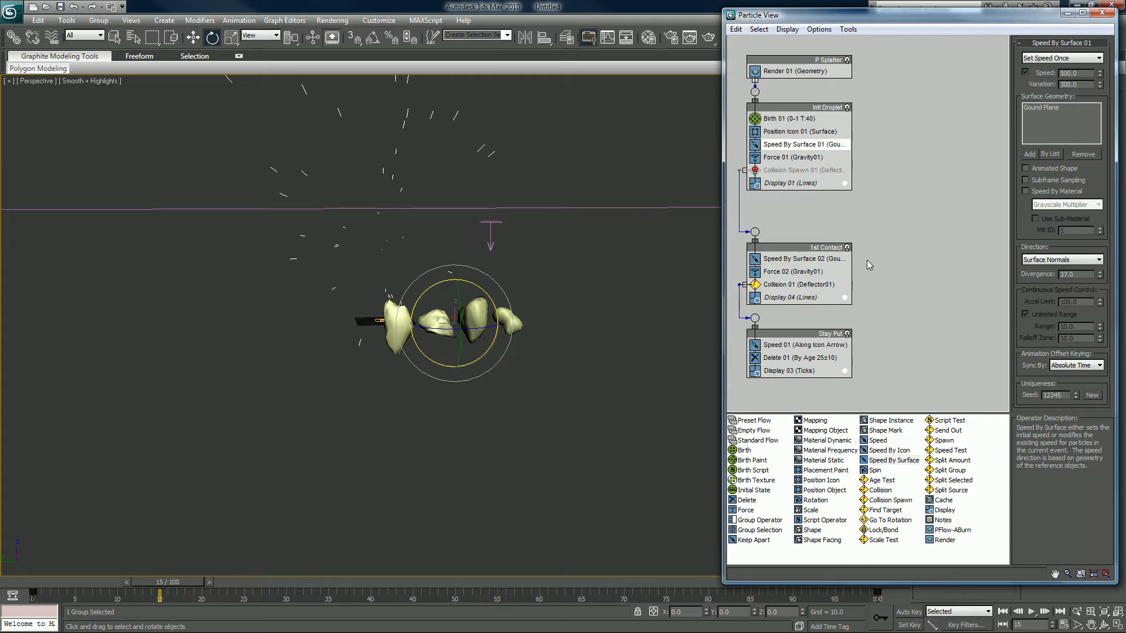
mouse_move(890, 230)
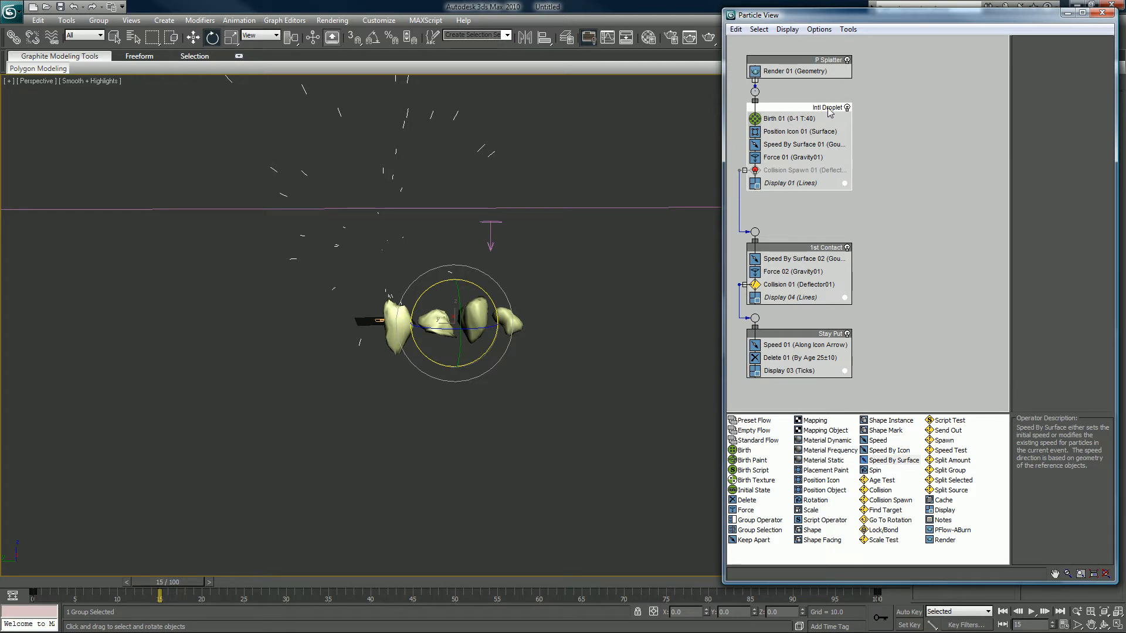
mouse_move(805, 170)
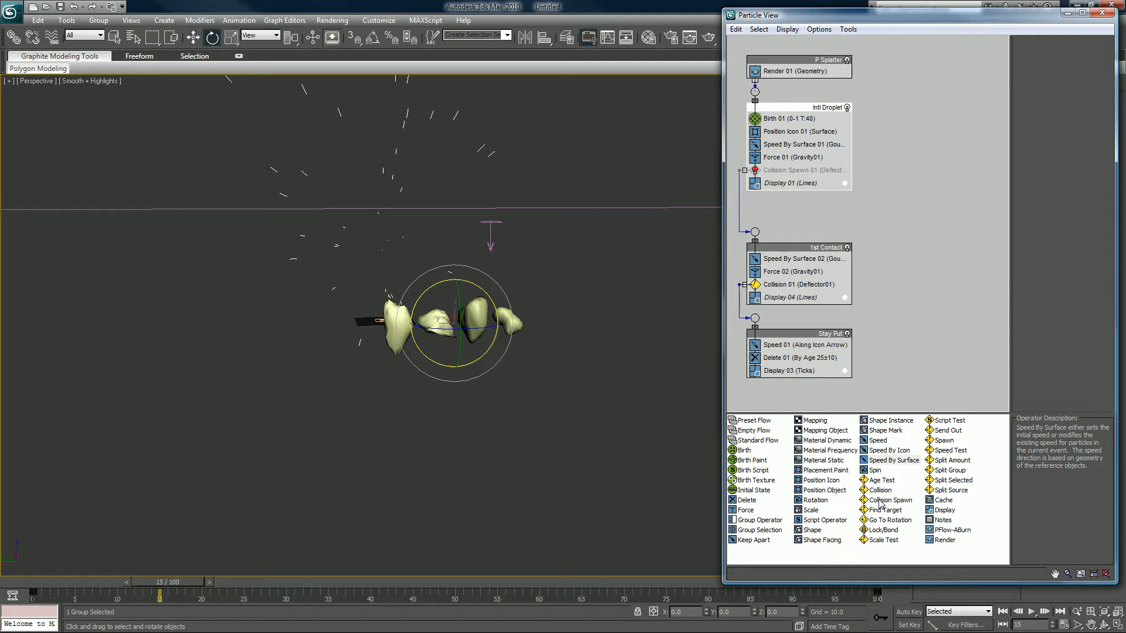
mouse_move(817, 470)
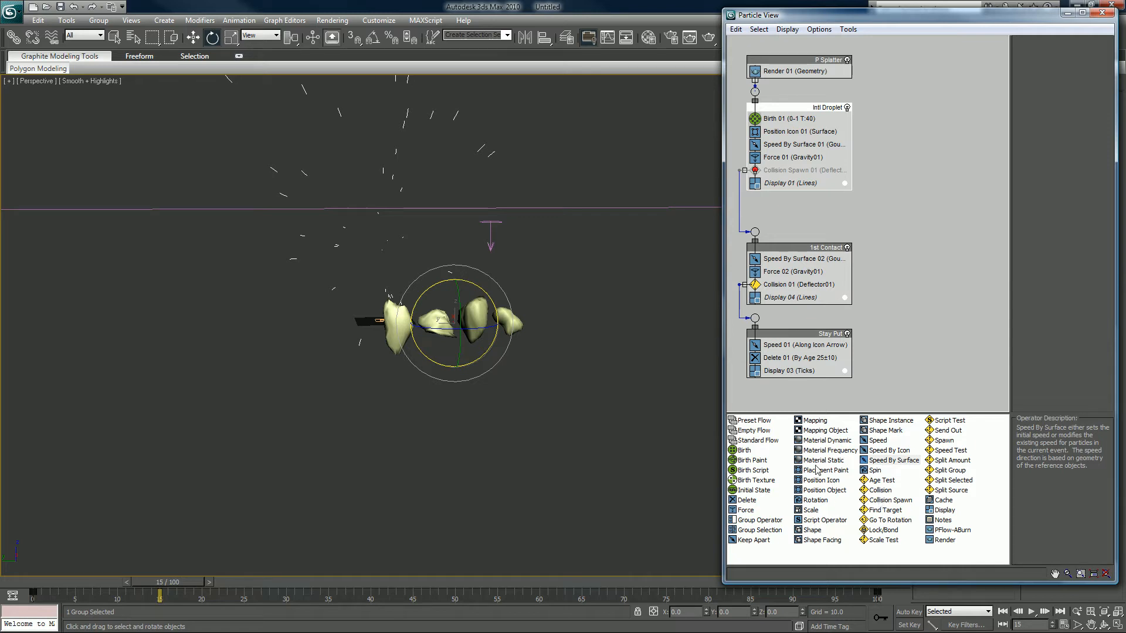
mouse_move(833, 399)
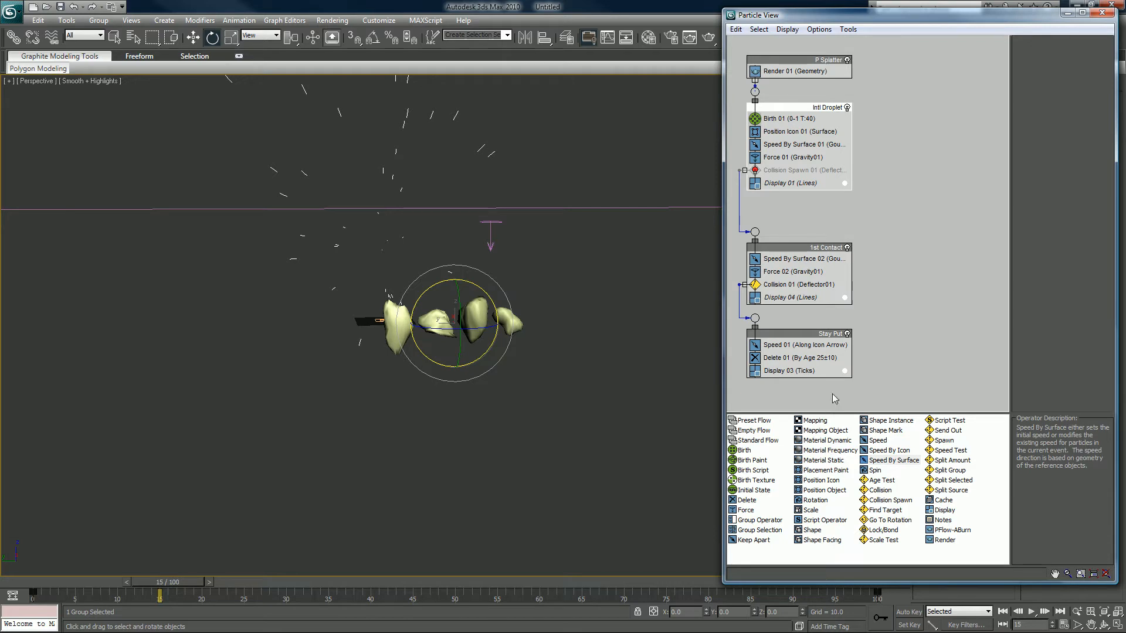
mouse_move(881, 345)
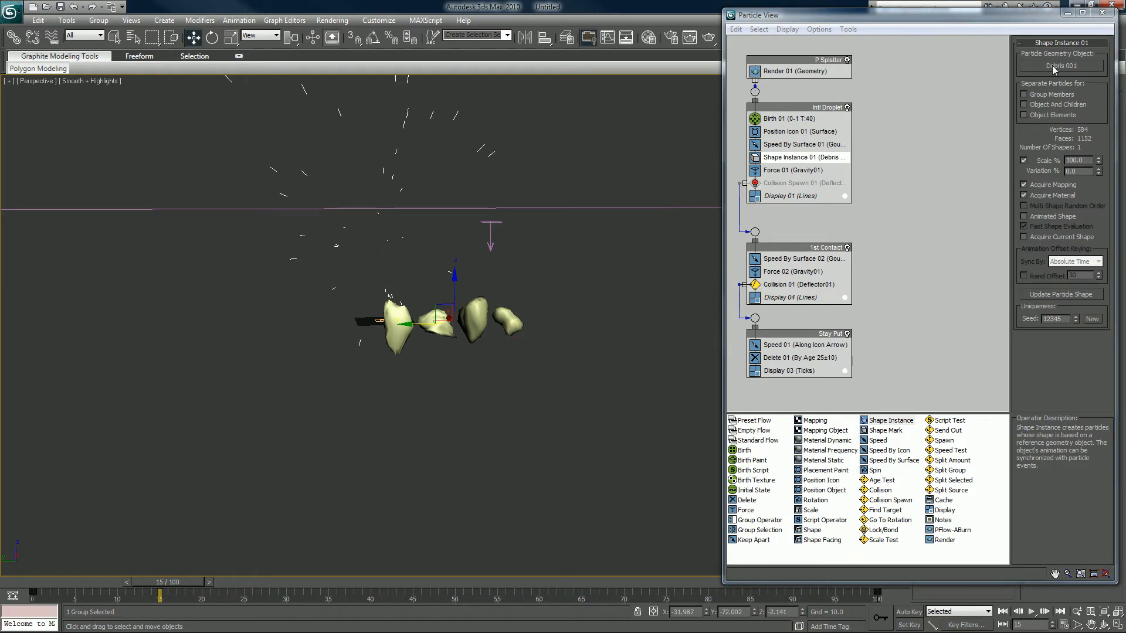
mouse_move(1042, 216)
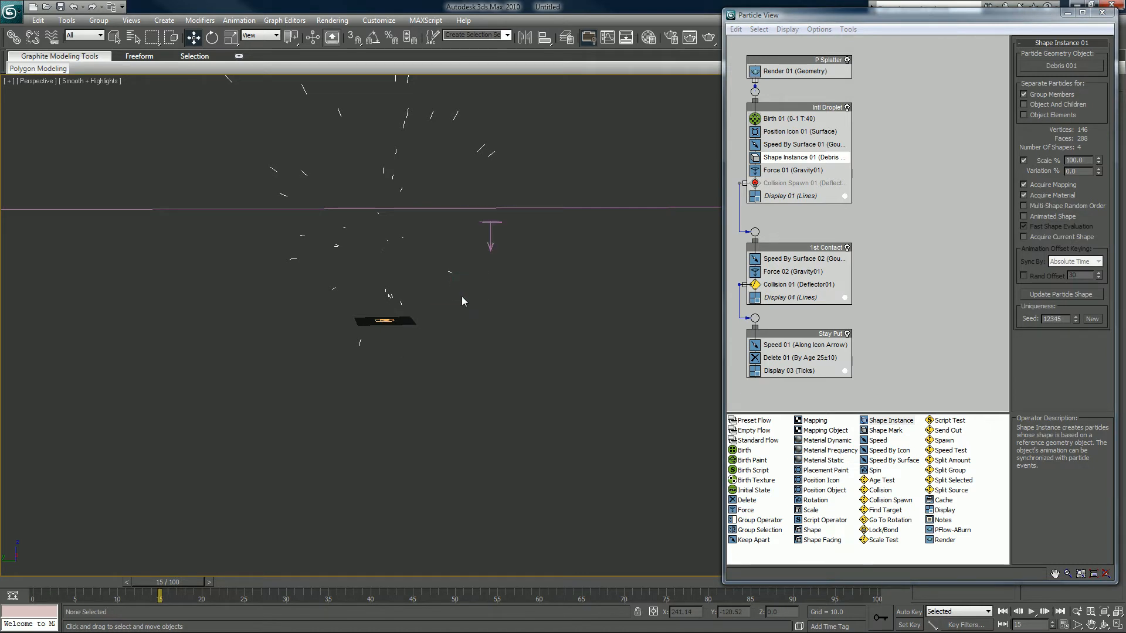
mouse_move(410, 271)
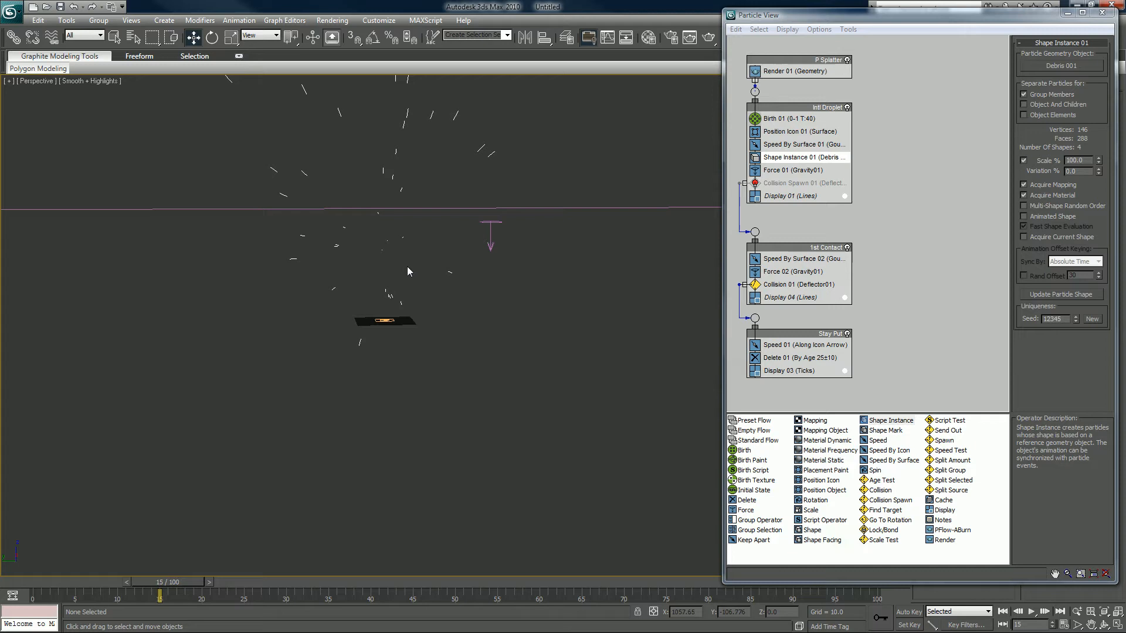
mouse_move(415, 296)
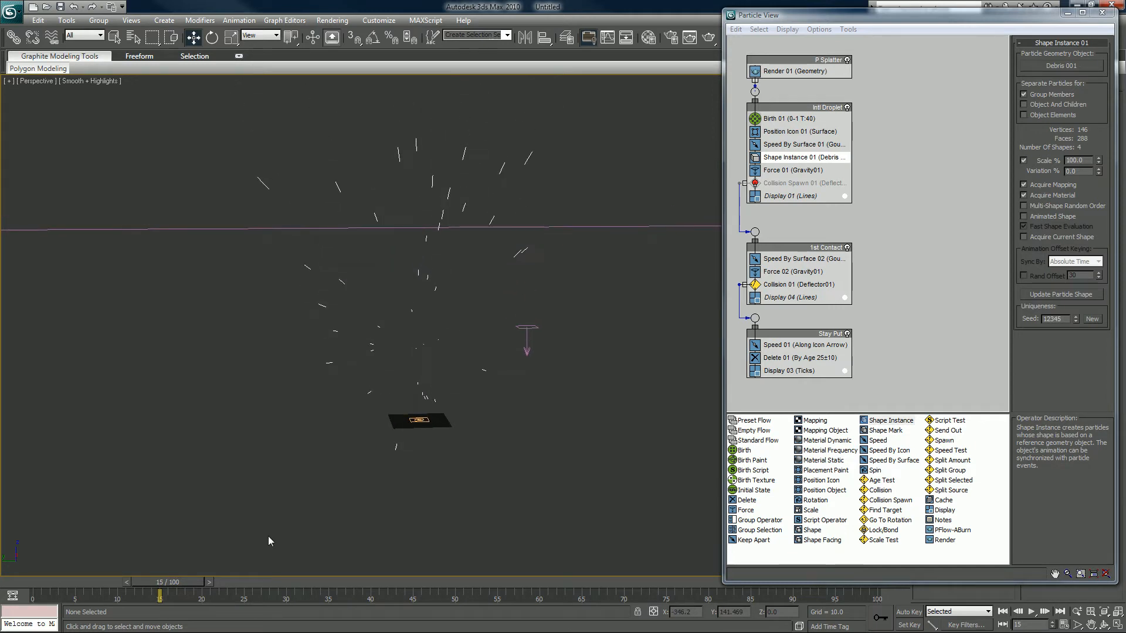
Scrub the time slider to frame 38 and back to preview the Debris 001 droplet shapes
left_click_drag(159, 596, 353, 596)
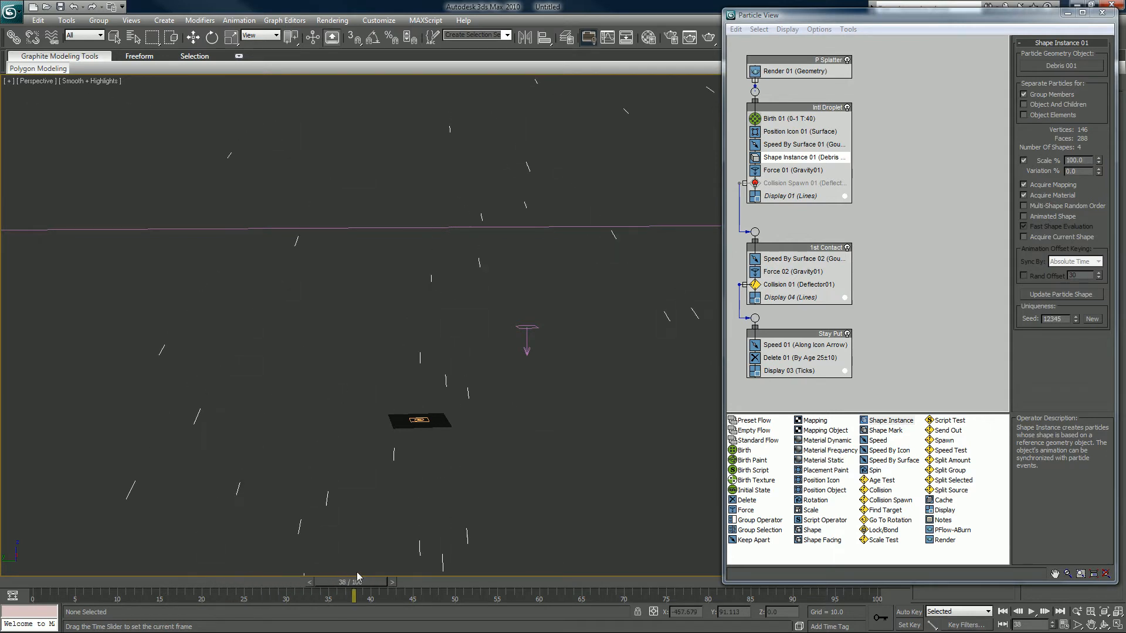
left_click_drag(352, 596, 98, 596)
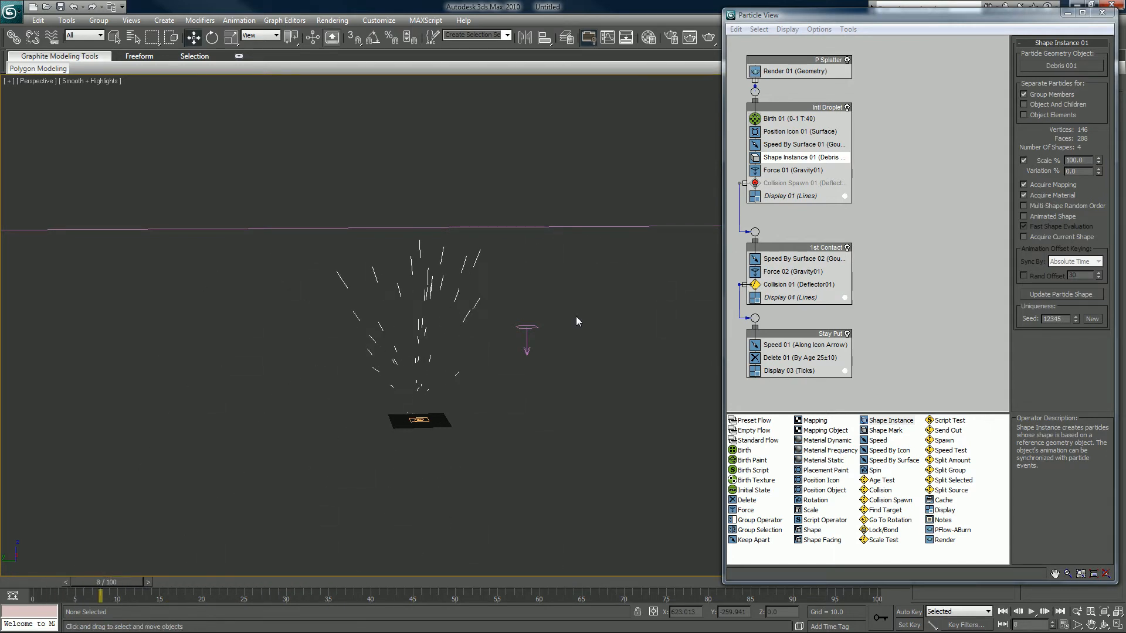
Set Display 01's type from Lines to Geometry and scrub to see the rock chunks spread
left_click(789, 196)
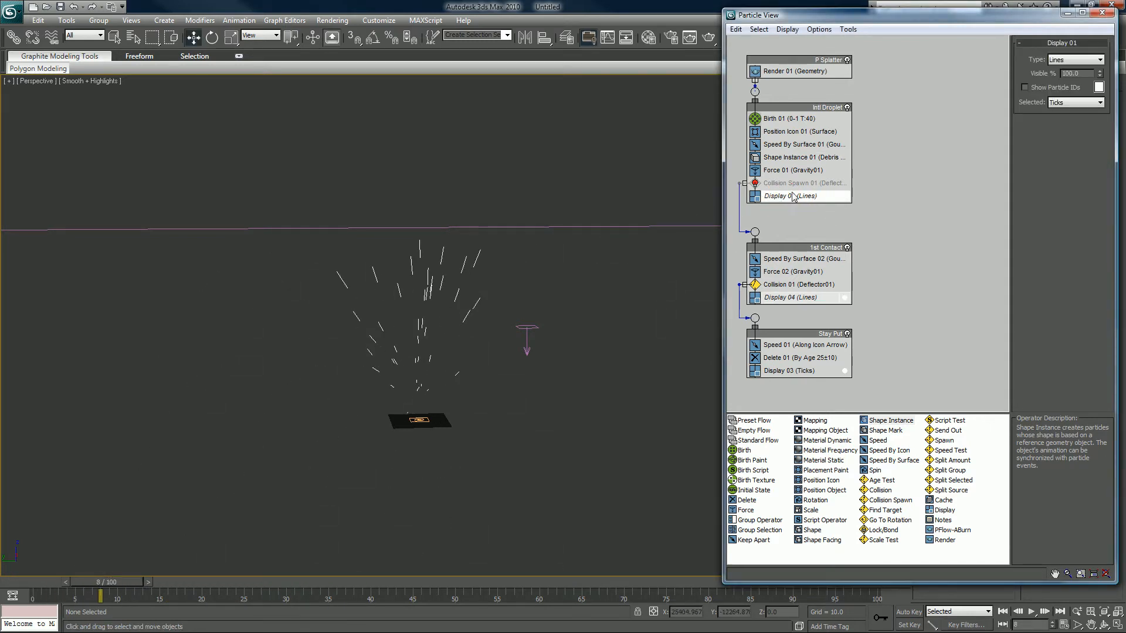
left_click(1098, 58)
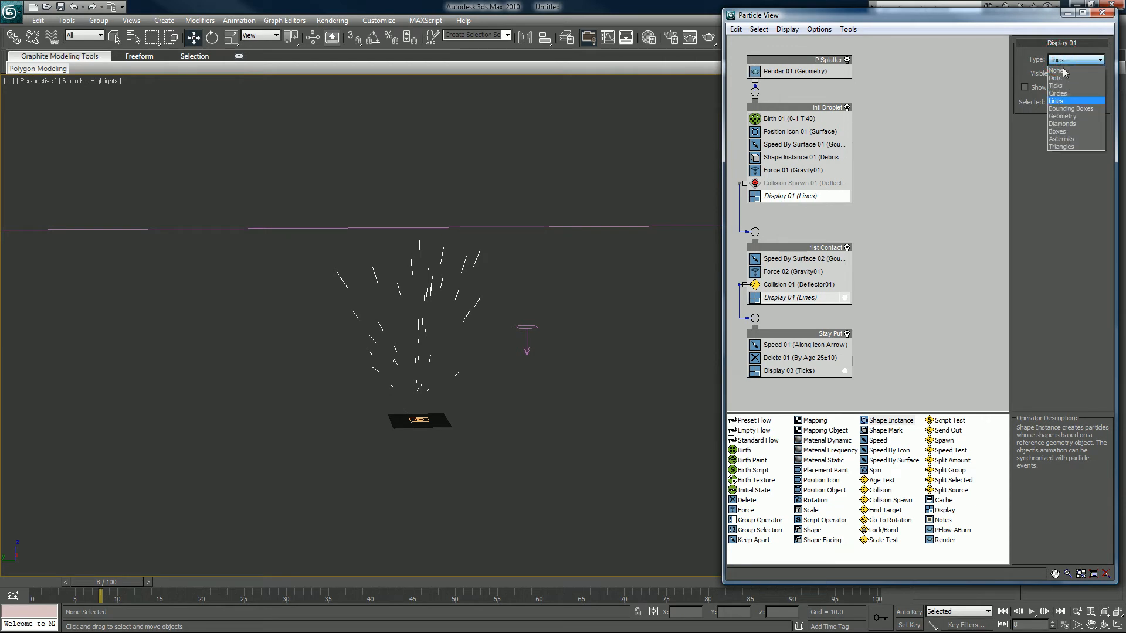
left_click(1063, 115)
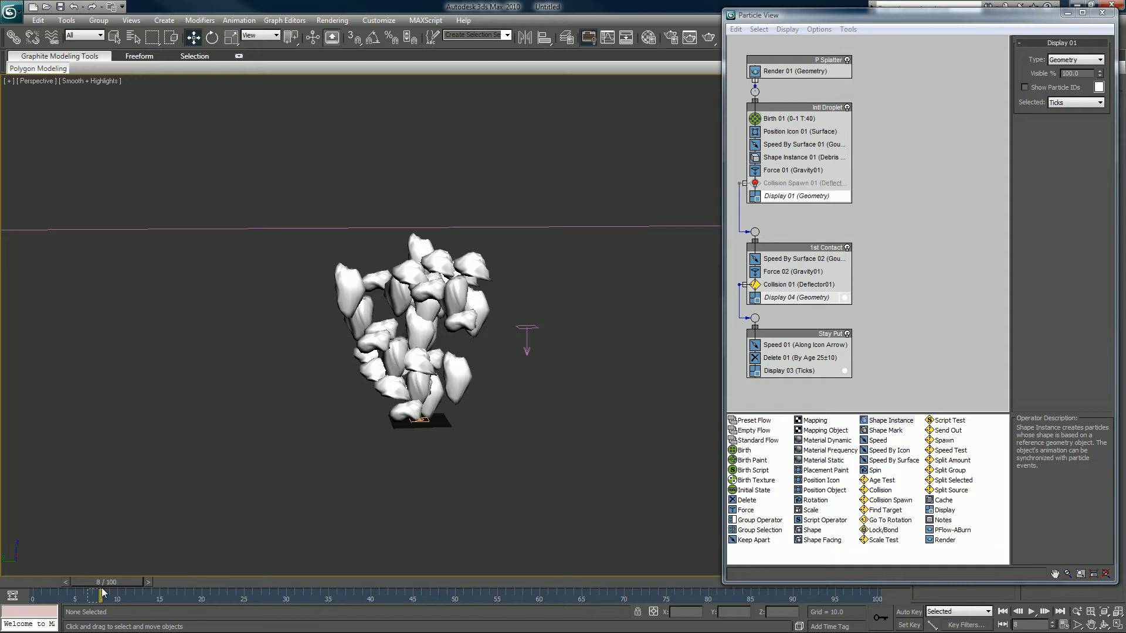
left_click_drag(101, 590, 261, 590)
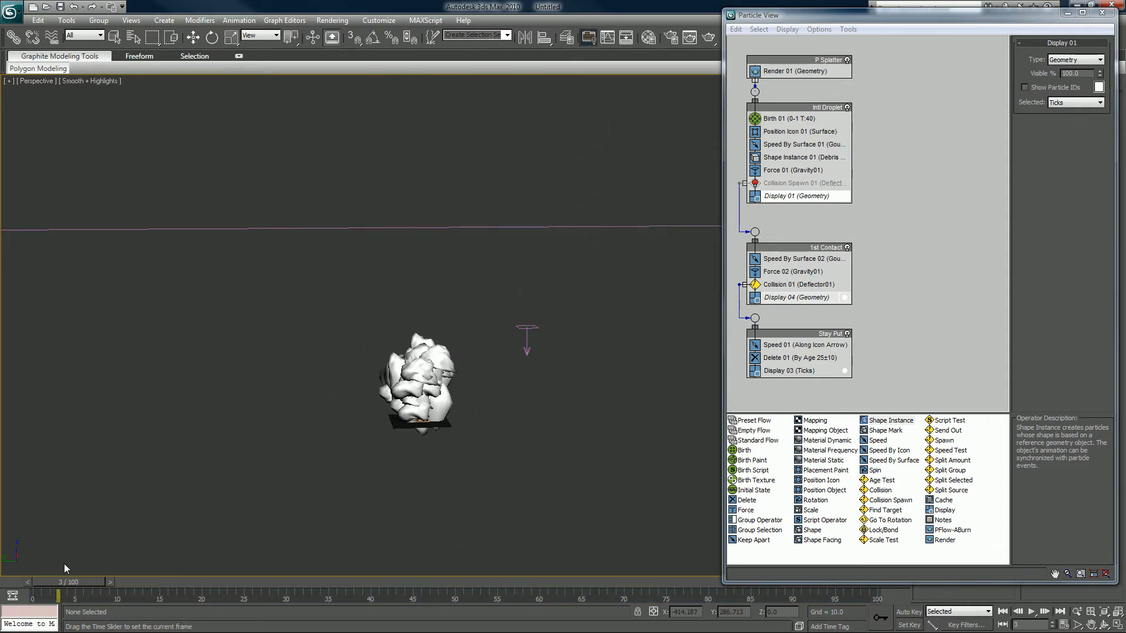
left_click_drag(58, 596, 168, 596)
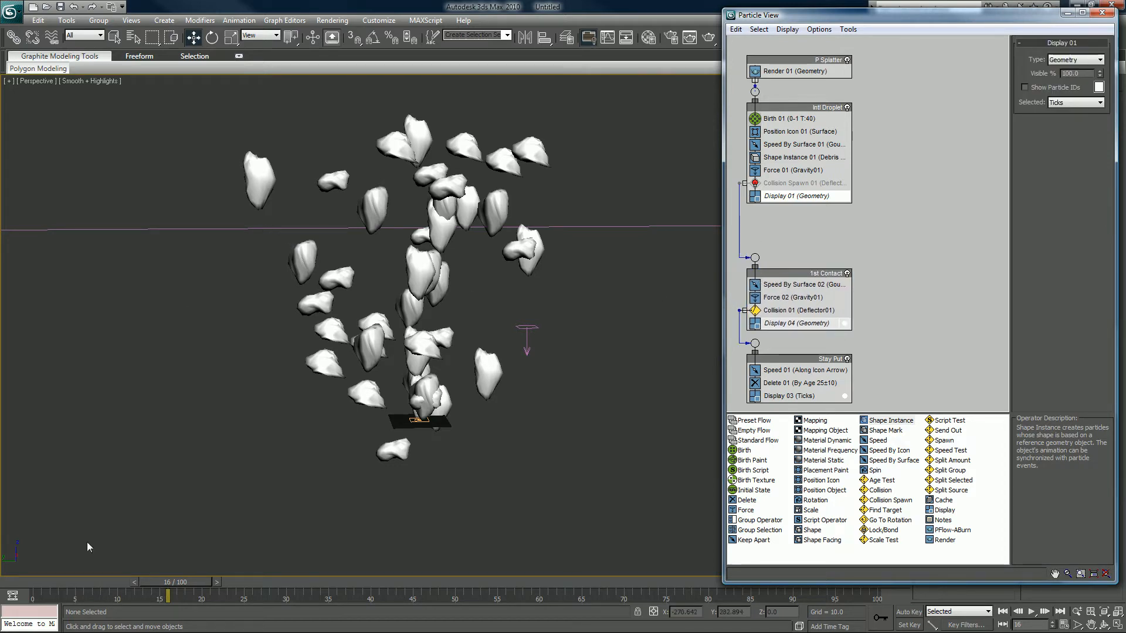
mouse_move(401, 271)
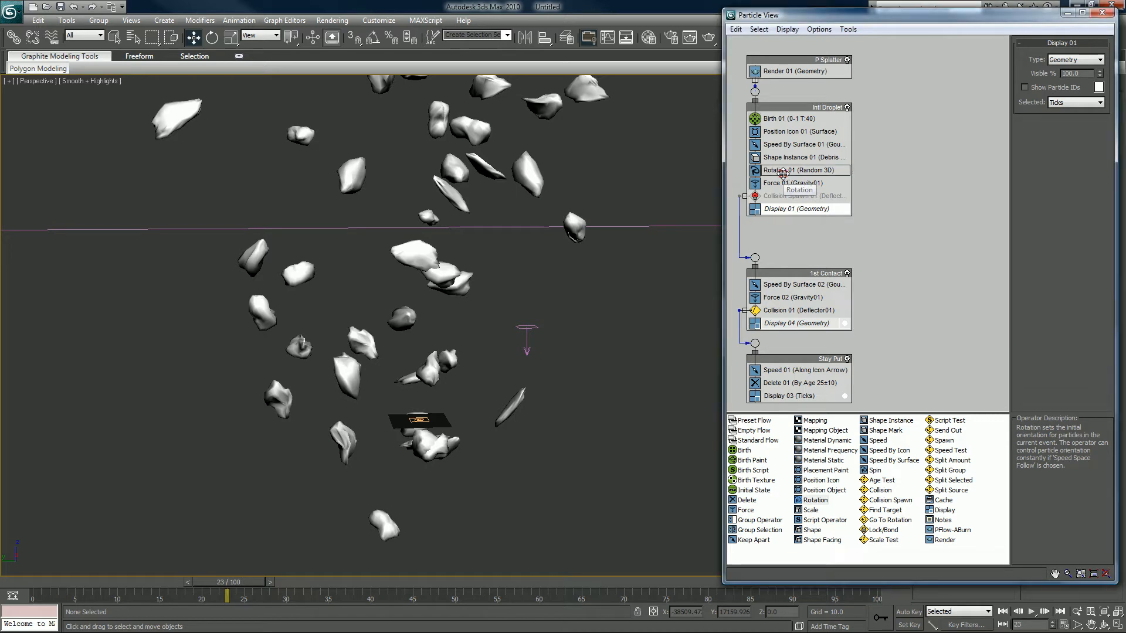
Set the Rotation operator's Orientation Matrix to Speed Space Follow and check the result
left_click(789, 170)
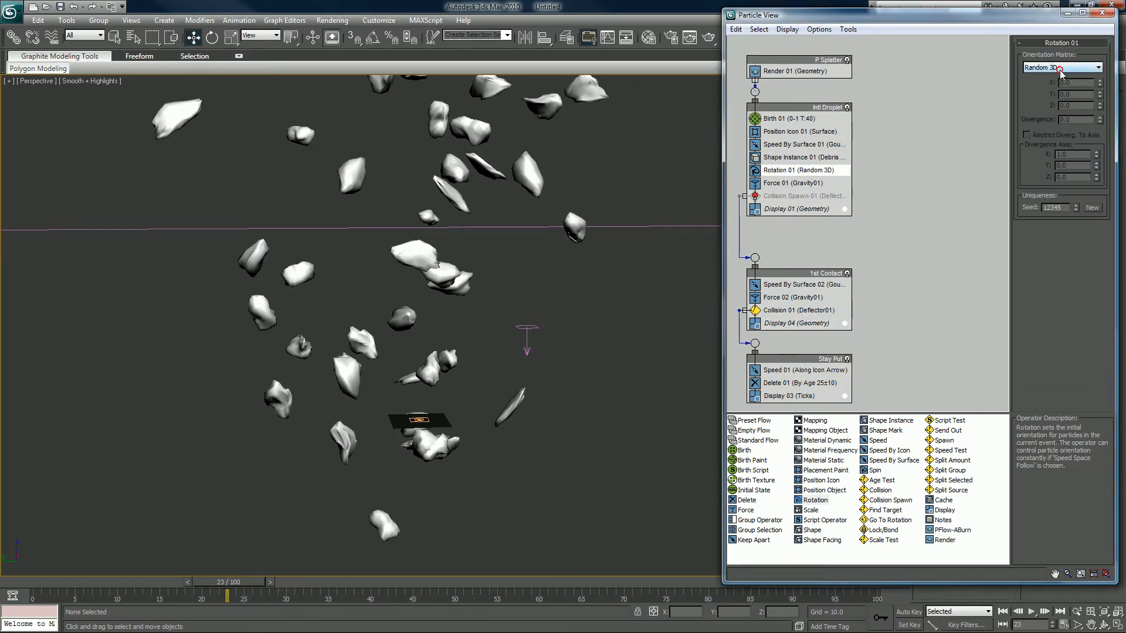
left_click(1060, 67)
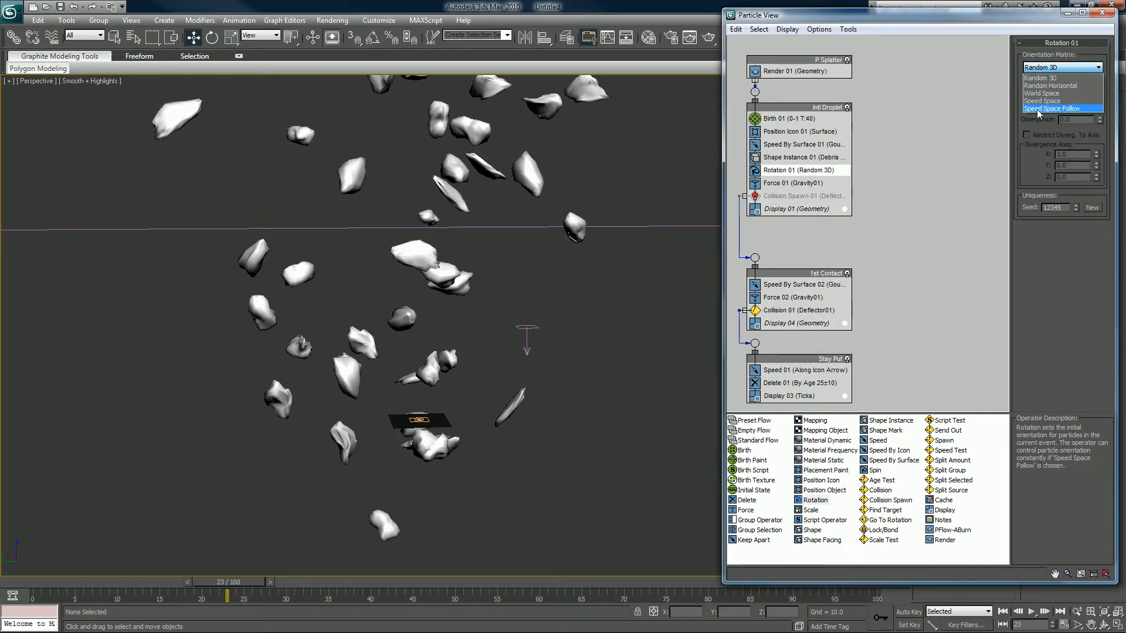
left_click(1053, 108)
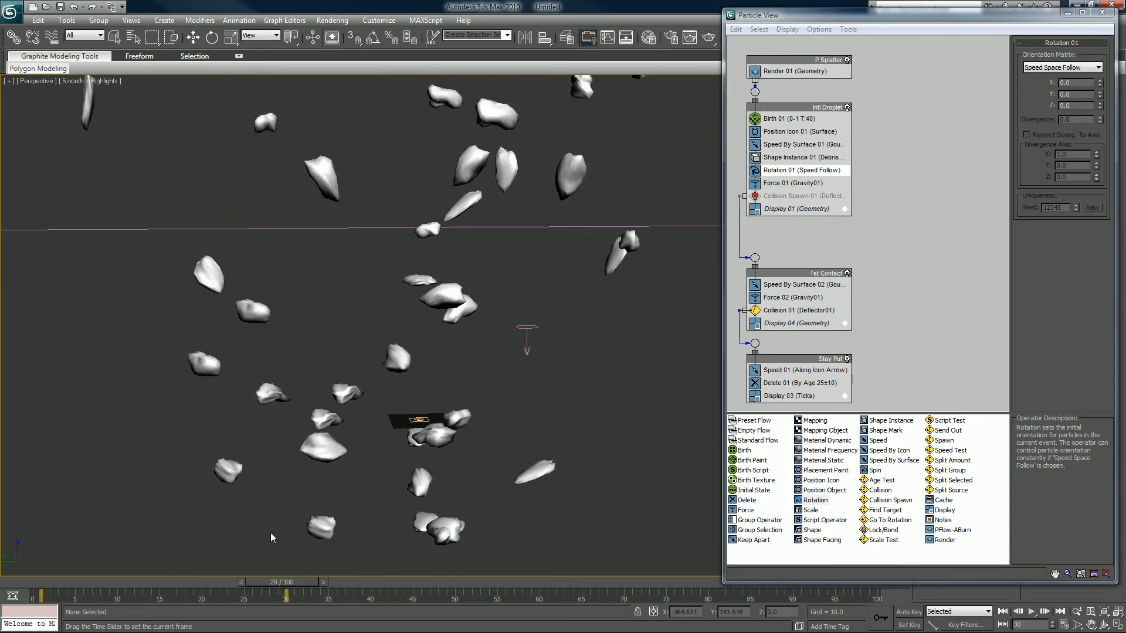
left_click_drag(285, 597, 119, 597)
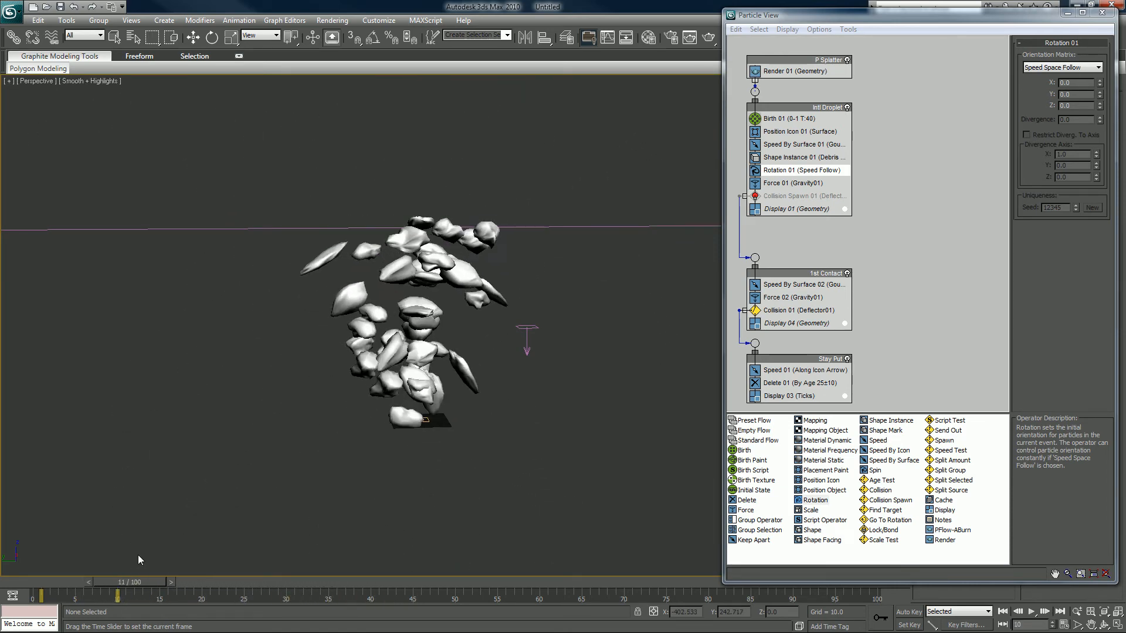
left_click_drag(132, 582, 158, 582)
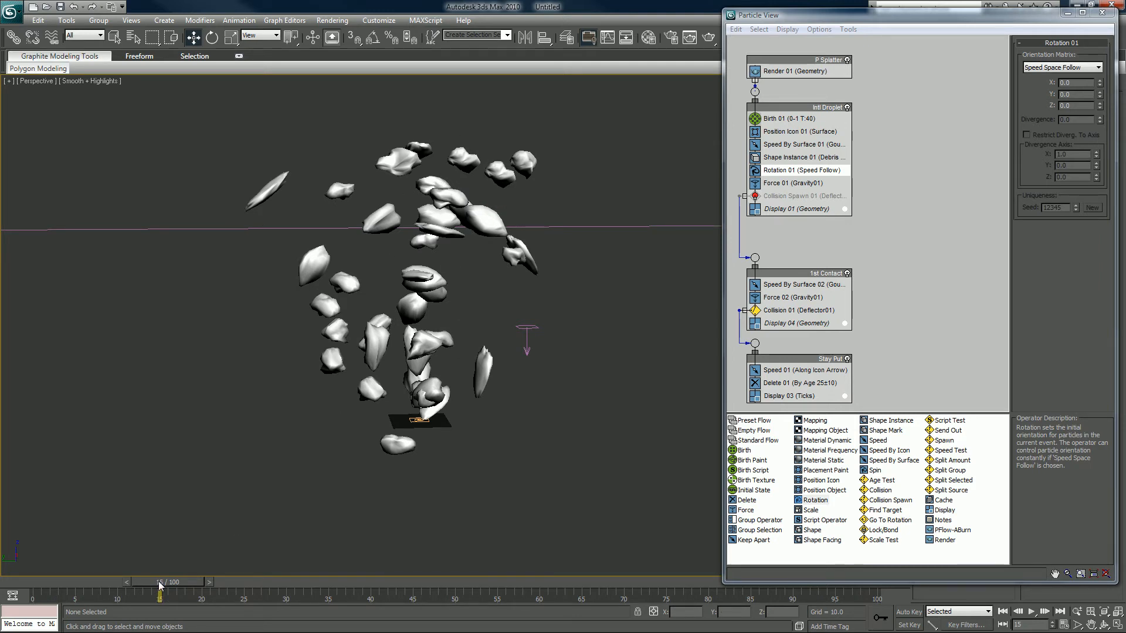
Scrub back and forth through the debris animation to compare rock orientations
left_click_drag(160, 582, 212, 582)
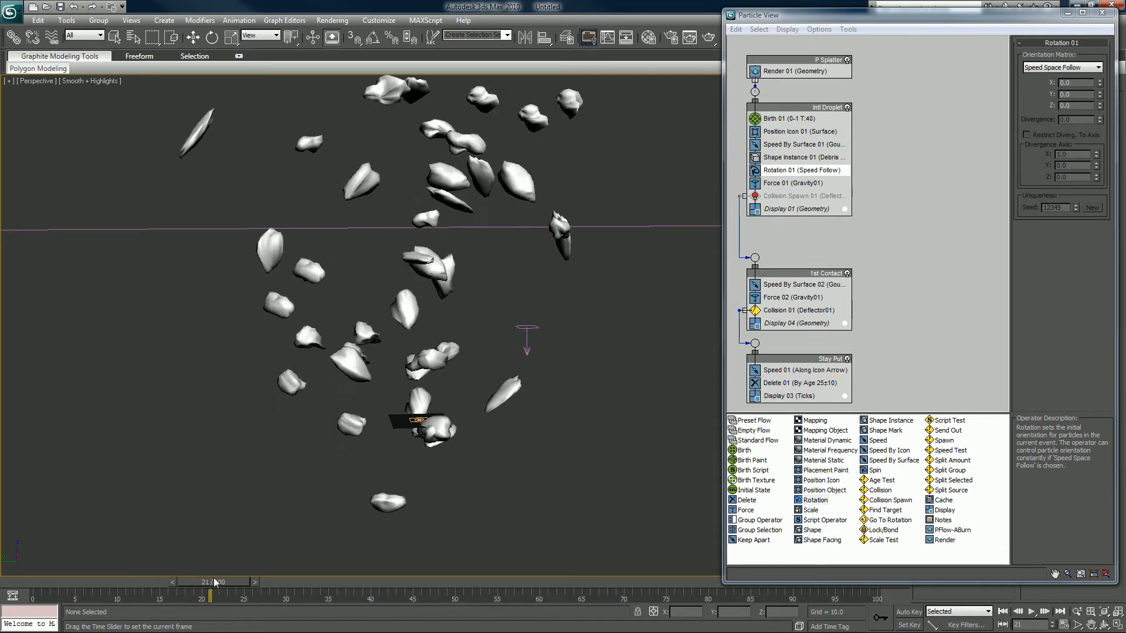
left_click_drag(210, 582, 304, 582)
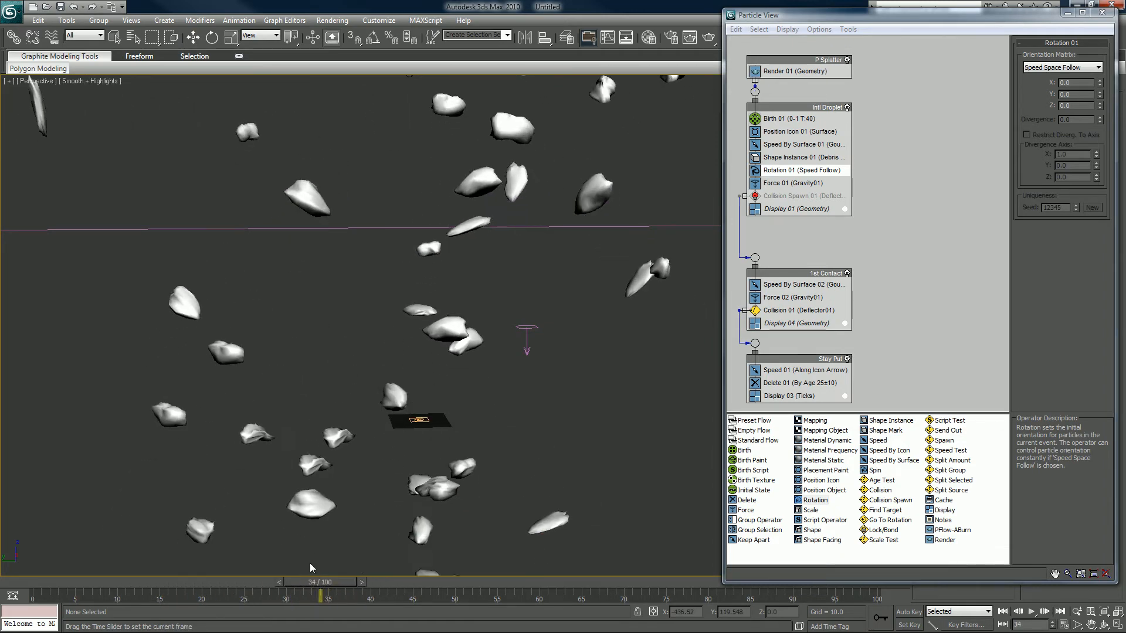
left_click_drag(319, 595, 219, 595)
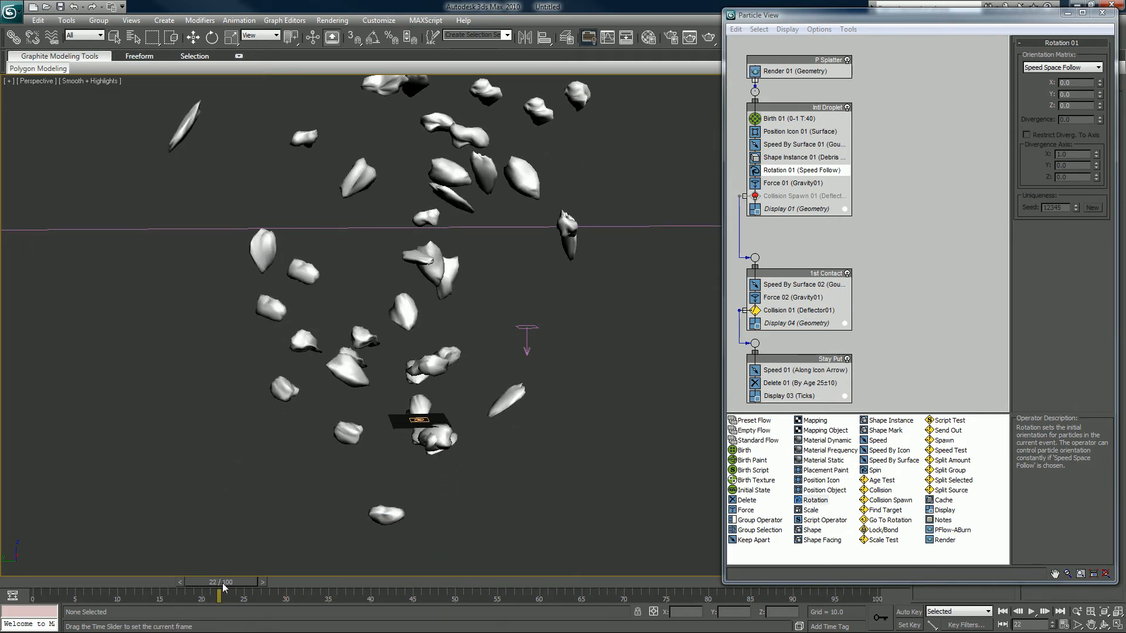
left_click_drag(219, 595, 424, 594)
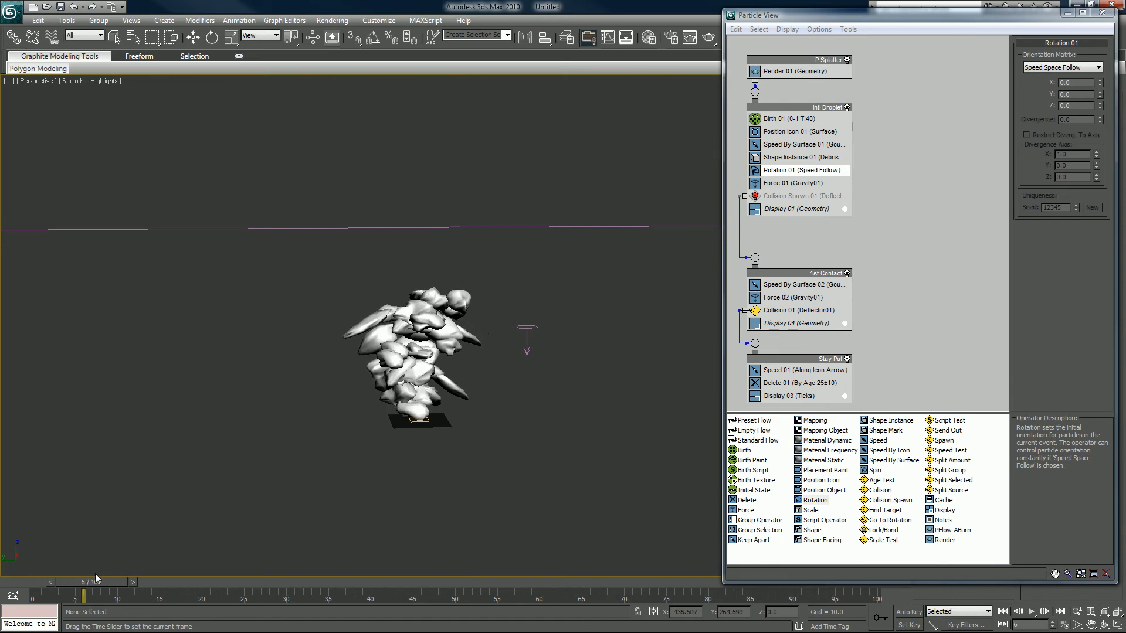
left_click_drag(85, 596, 304, 596)
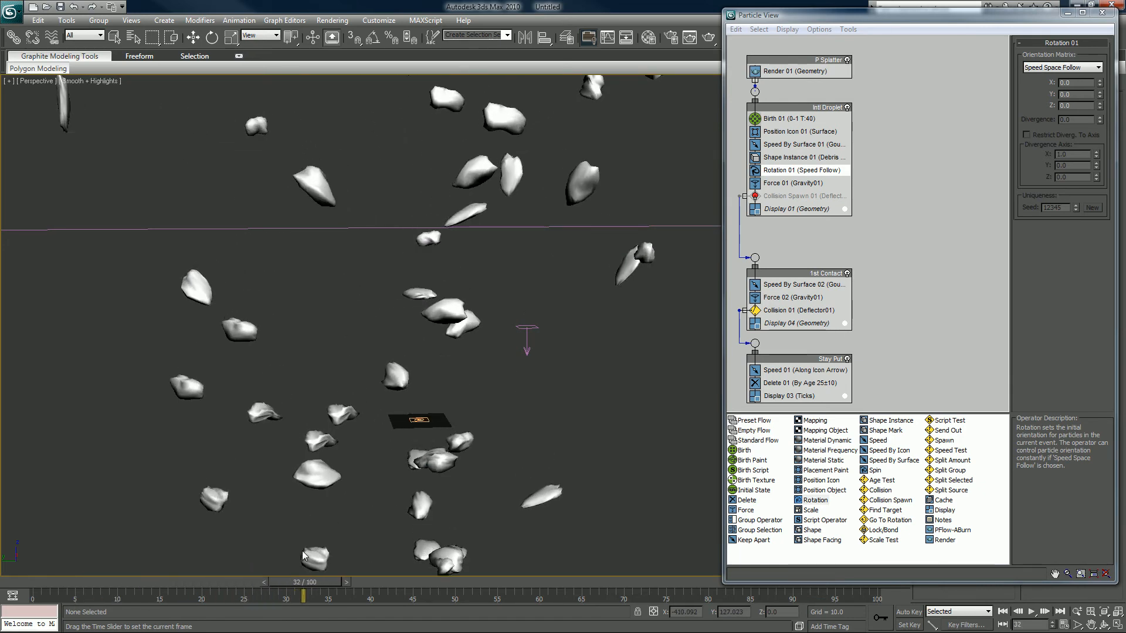
left_click_drag(303, 596, 210, 596)
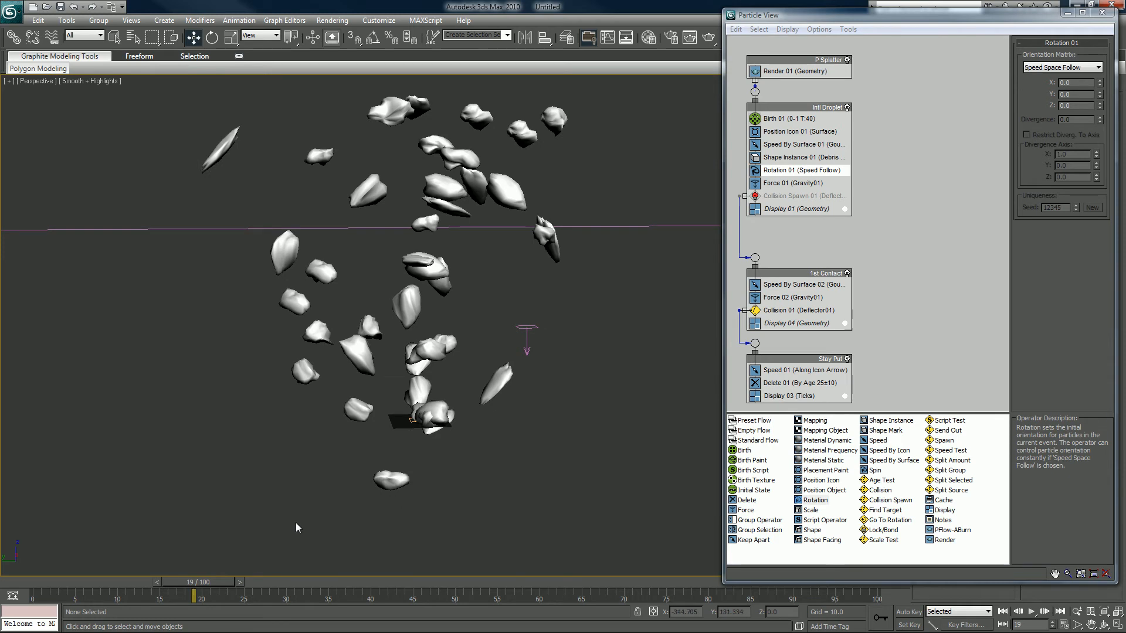
mouse_move(799, 176)
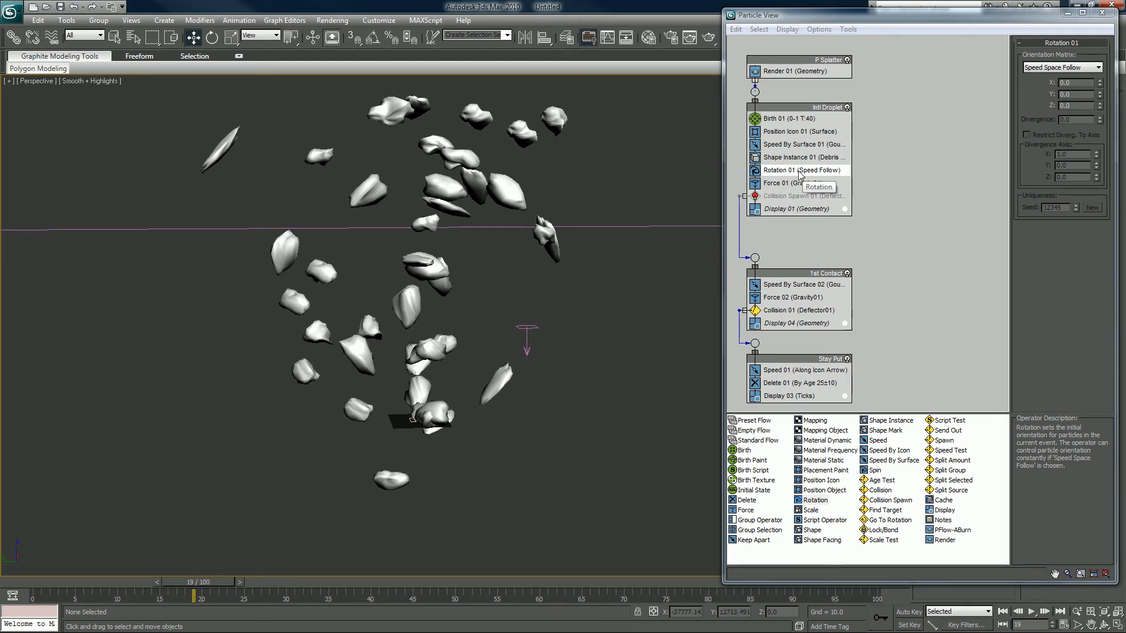
Delete the speed-following Rotation 01 operator and view the contact event's speed settings
right_click(799, 171)
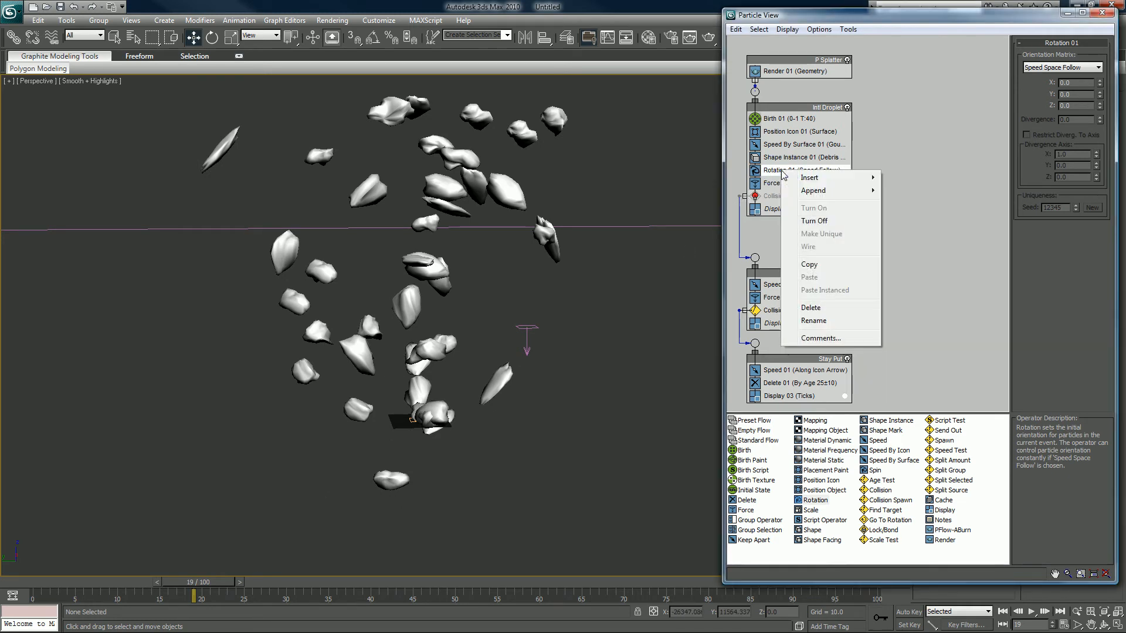
left_click(811, 307)
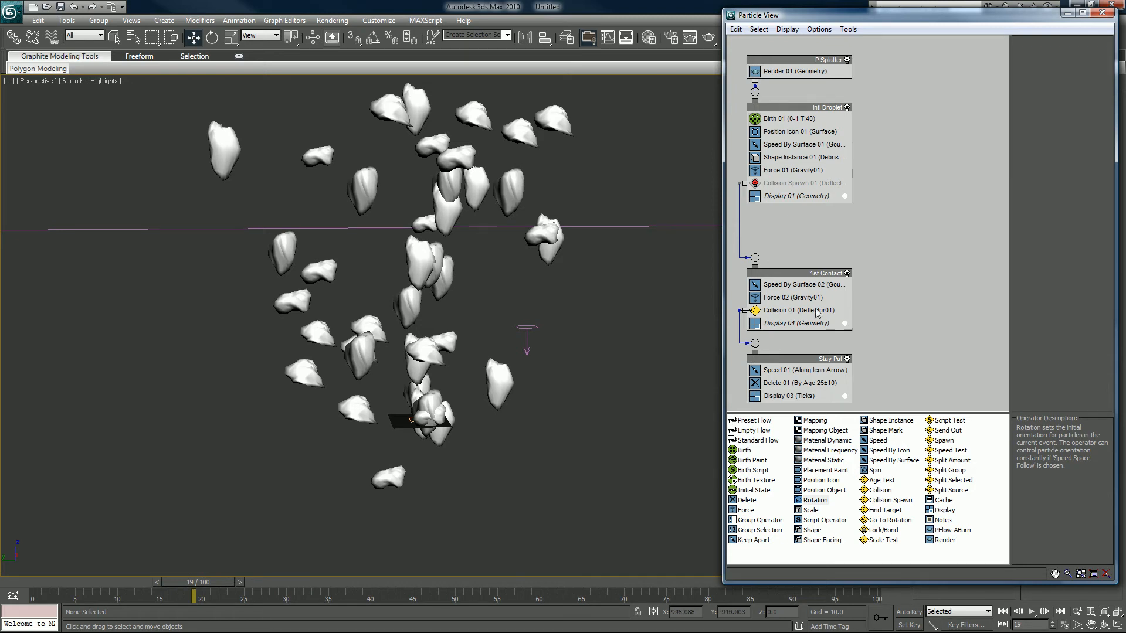
mouse_move(812, 501)
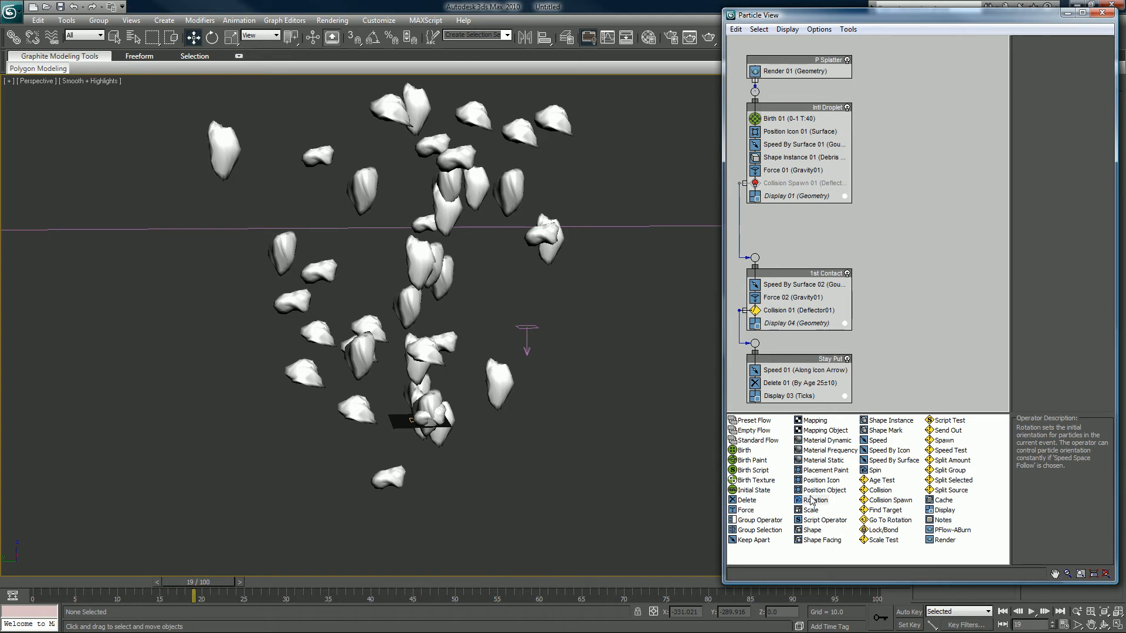
mouse_move(775, 195)
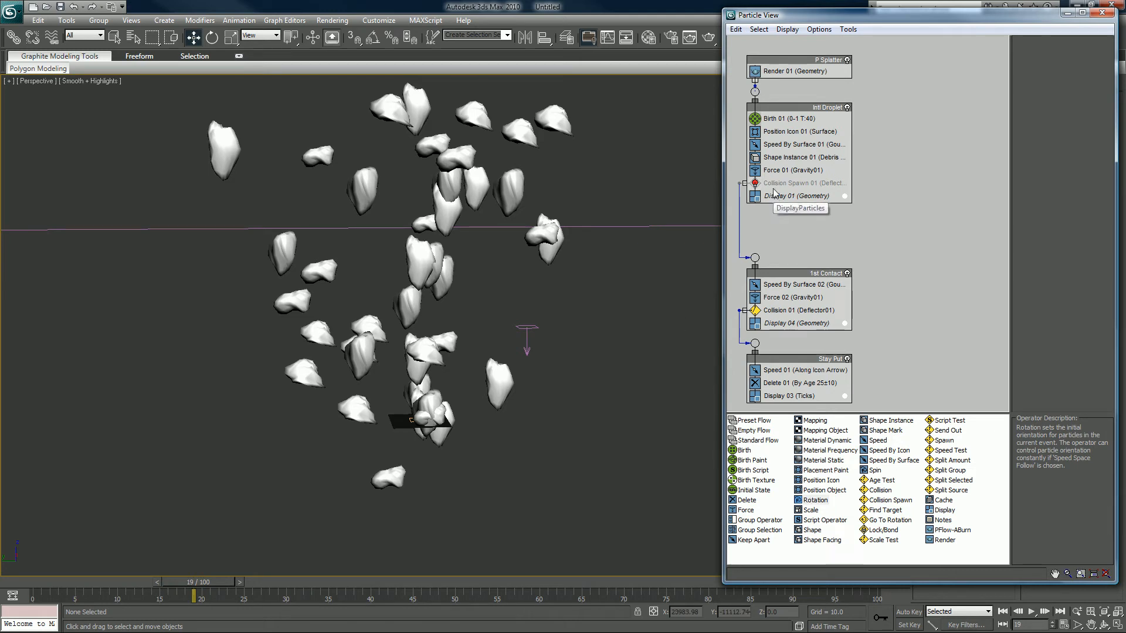
mouse_move(786, 161)
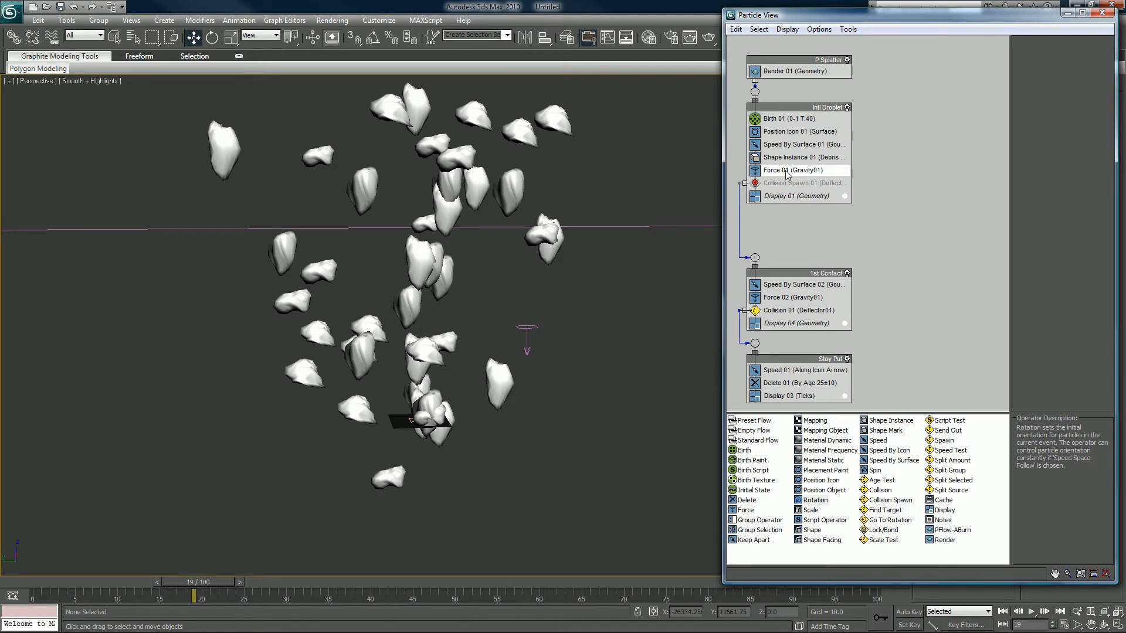
left_click(798, 284)
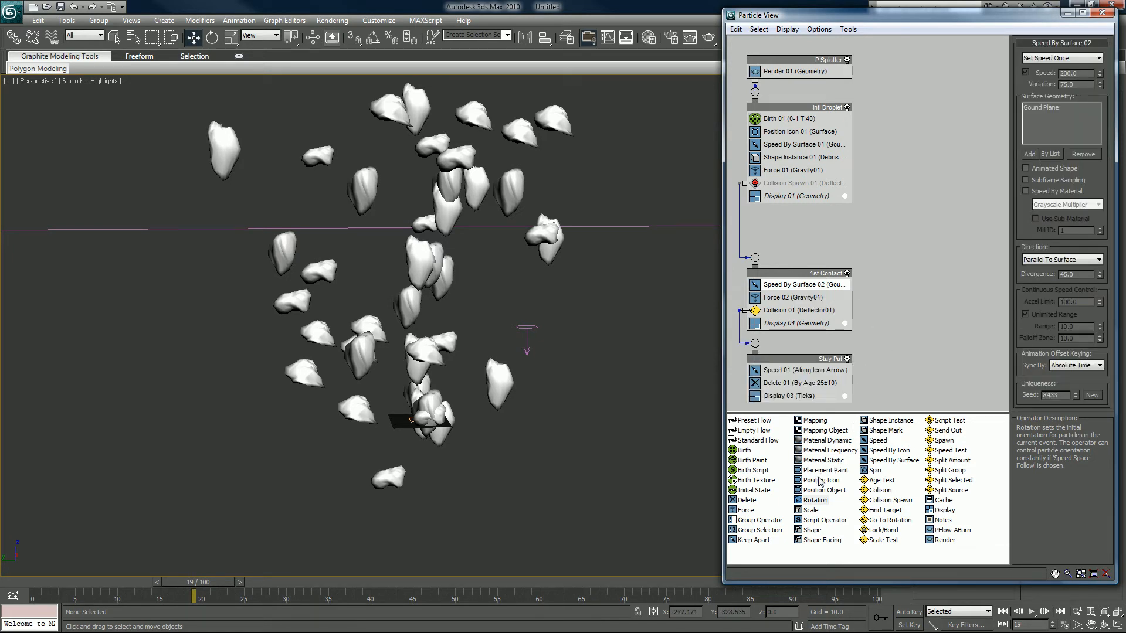
mouse_move(891, 469)
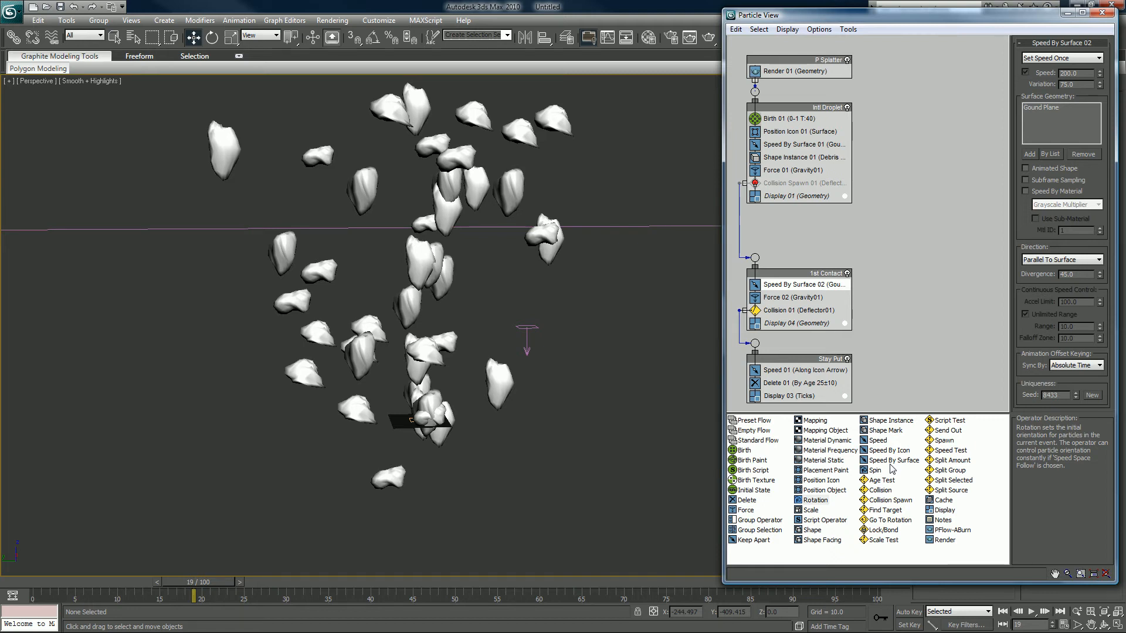
mouse_move(671, 349)
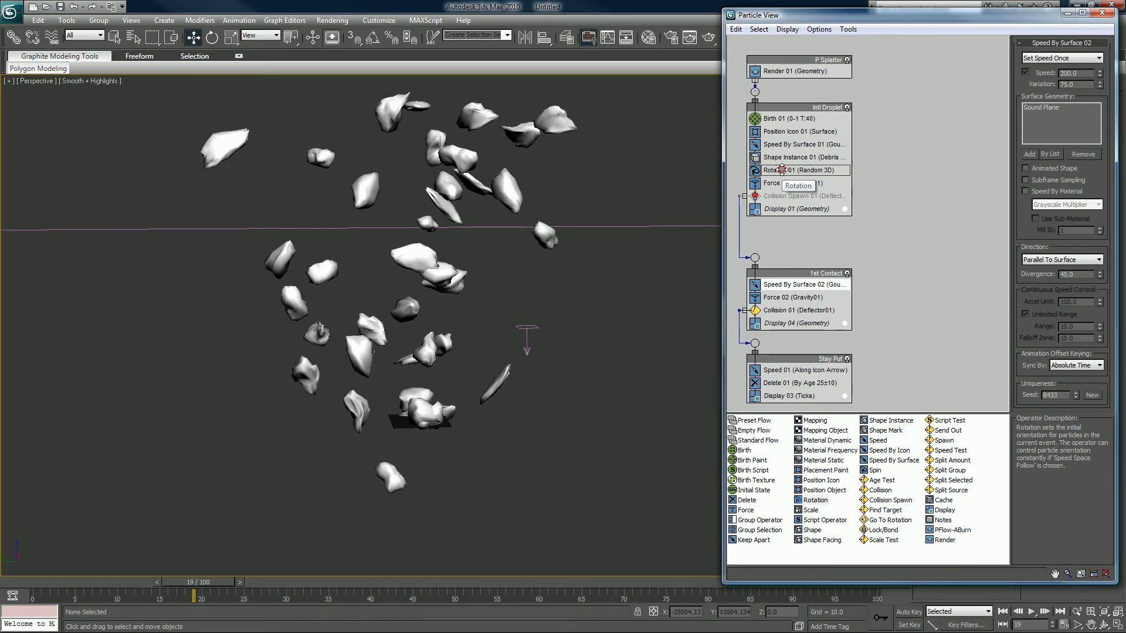
Review the Random 3D rotation settings and scrub the animation to watch the debris tumble
left_click(797, 170)
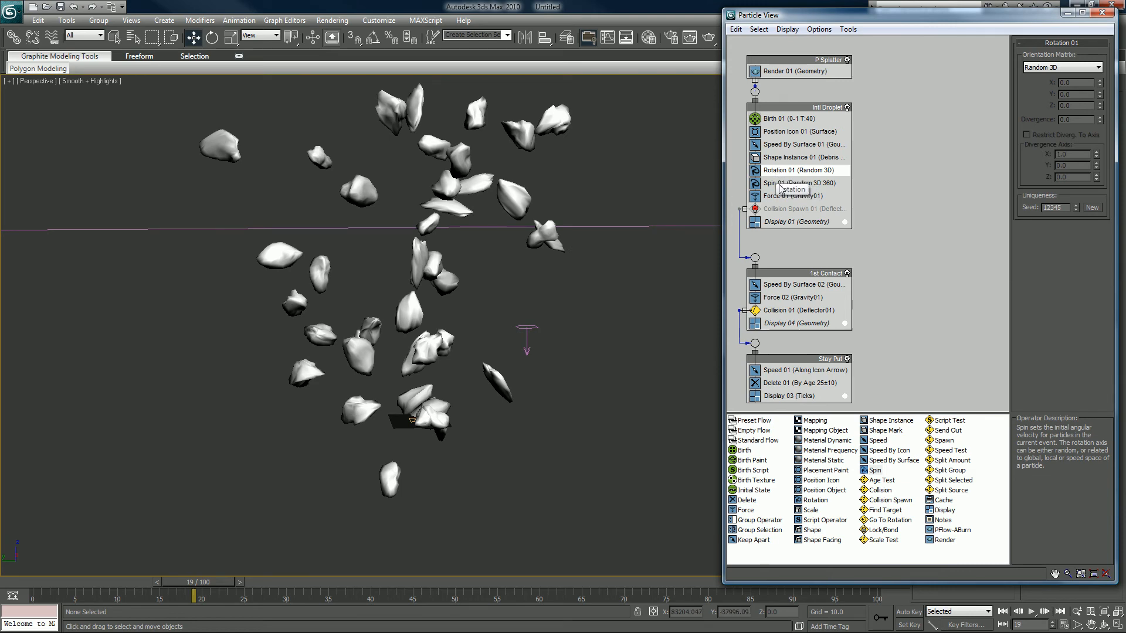
left_click_drag(193, 582, 65, 582)
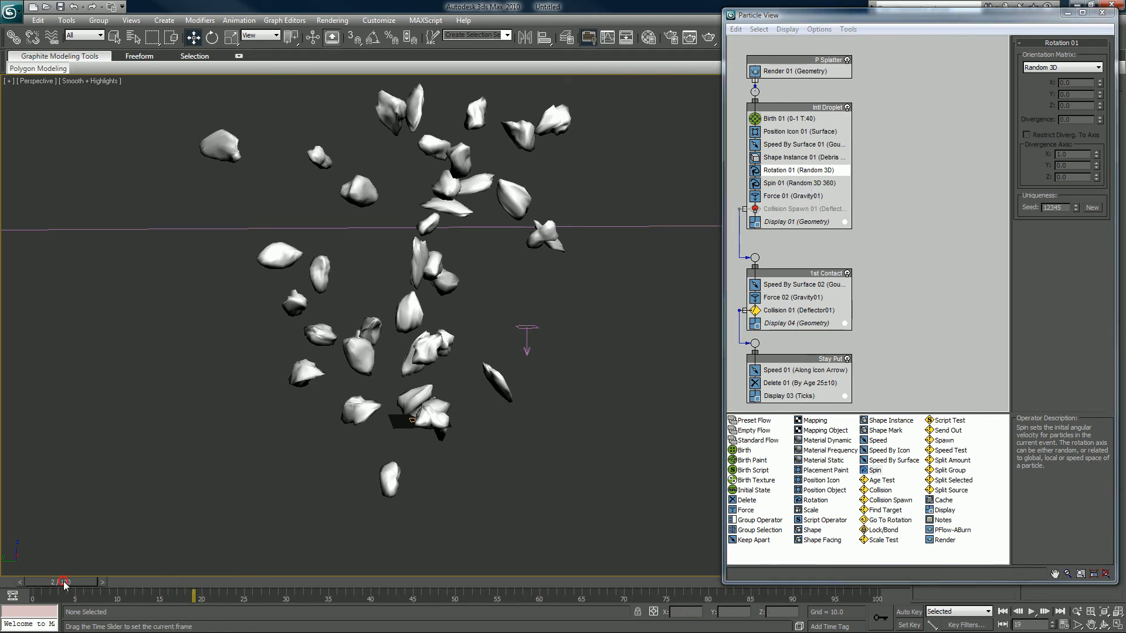
left_click_drag(64, 582, 197, 582)
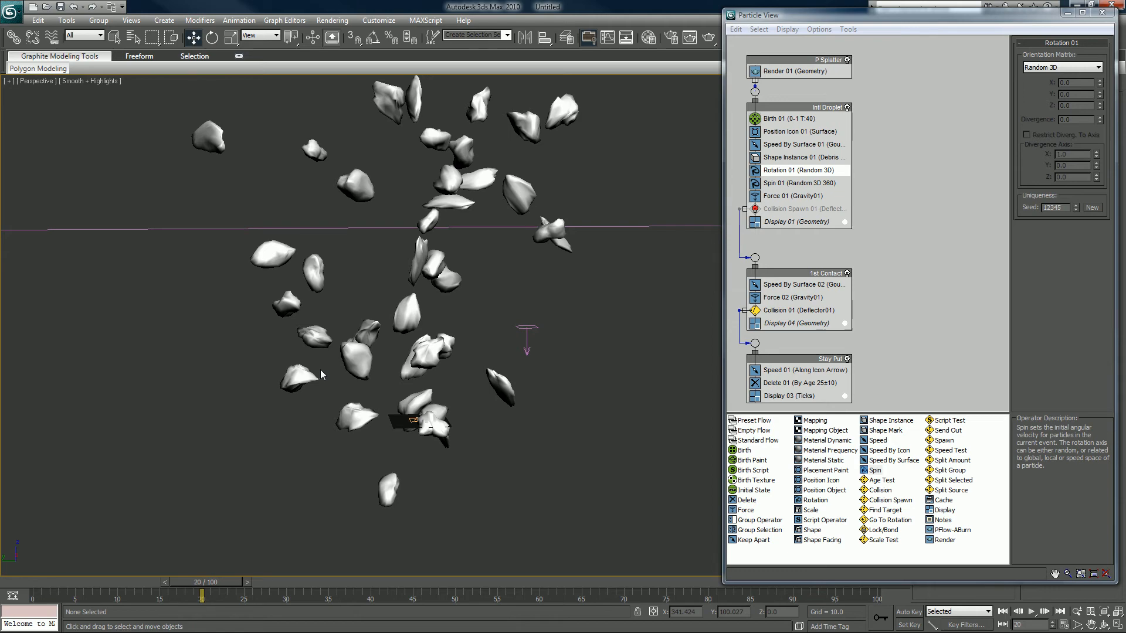
left_click_drag(201, 593, 98, 594)
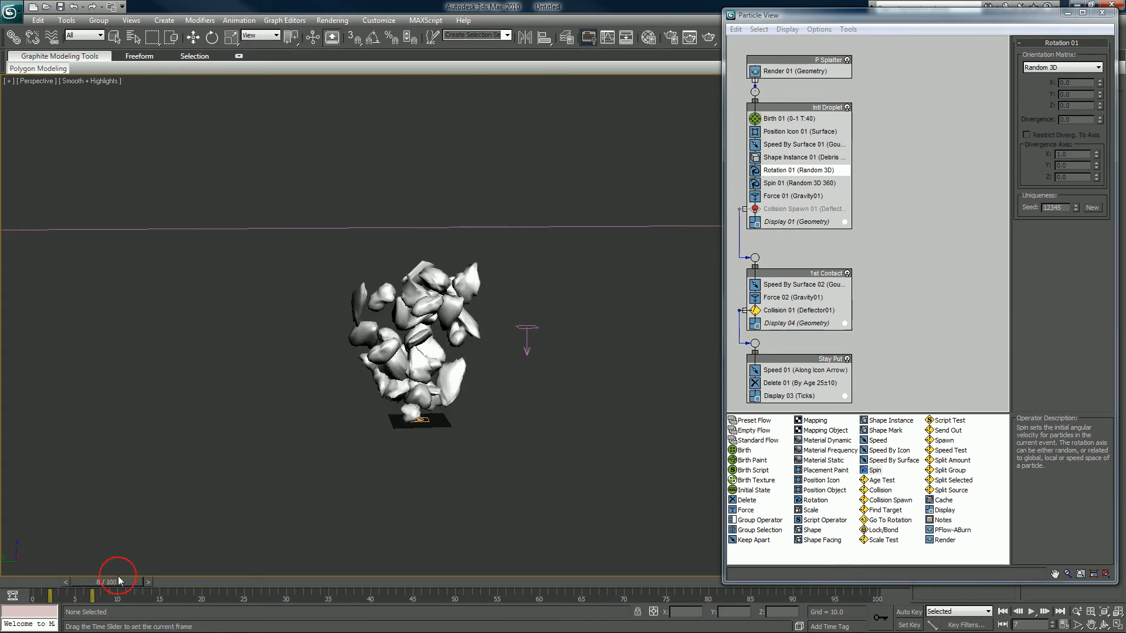
left_click_drag(98, 596, 369, 582)
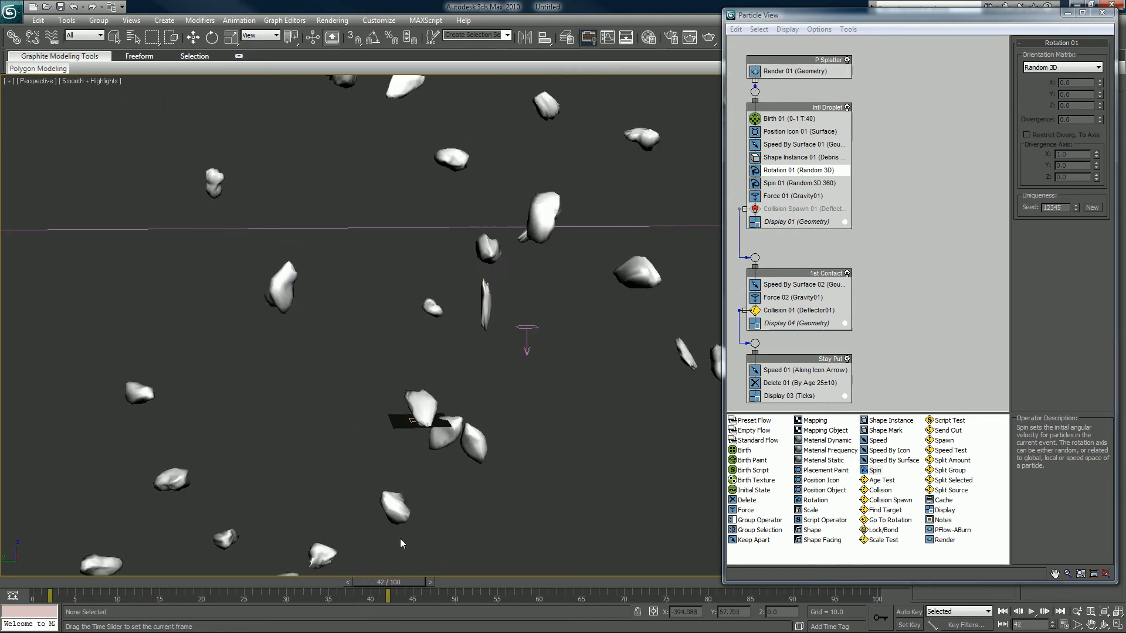
left_click_drag(370, 582, 287, 582)
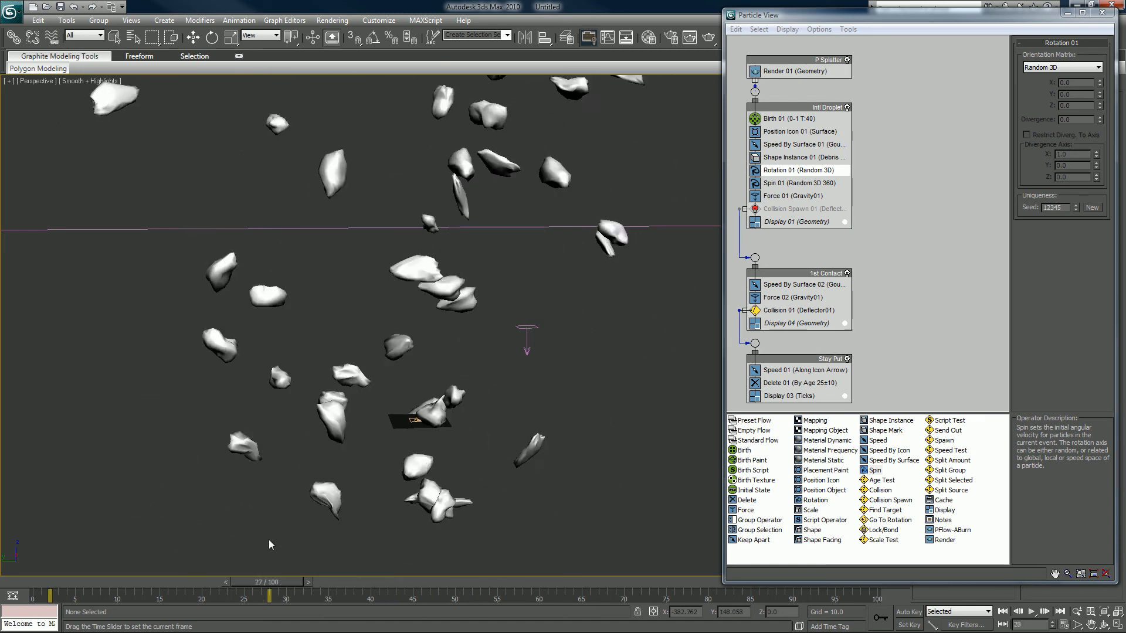
left_click_drag(288, 596, 266, 596)
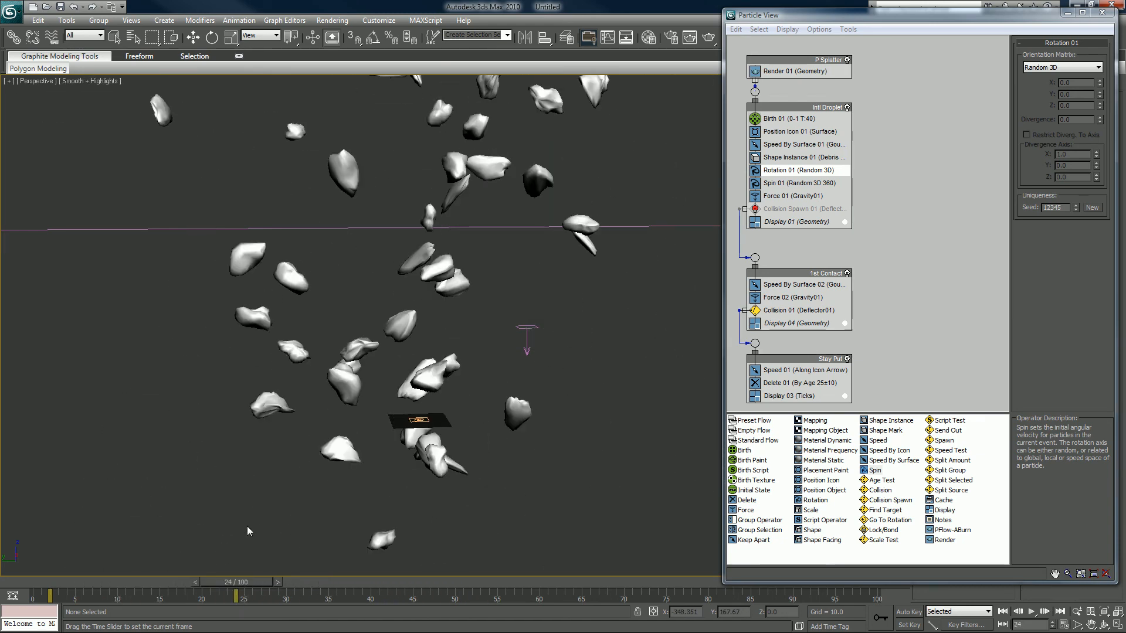
left_click(794, 183)
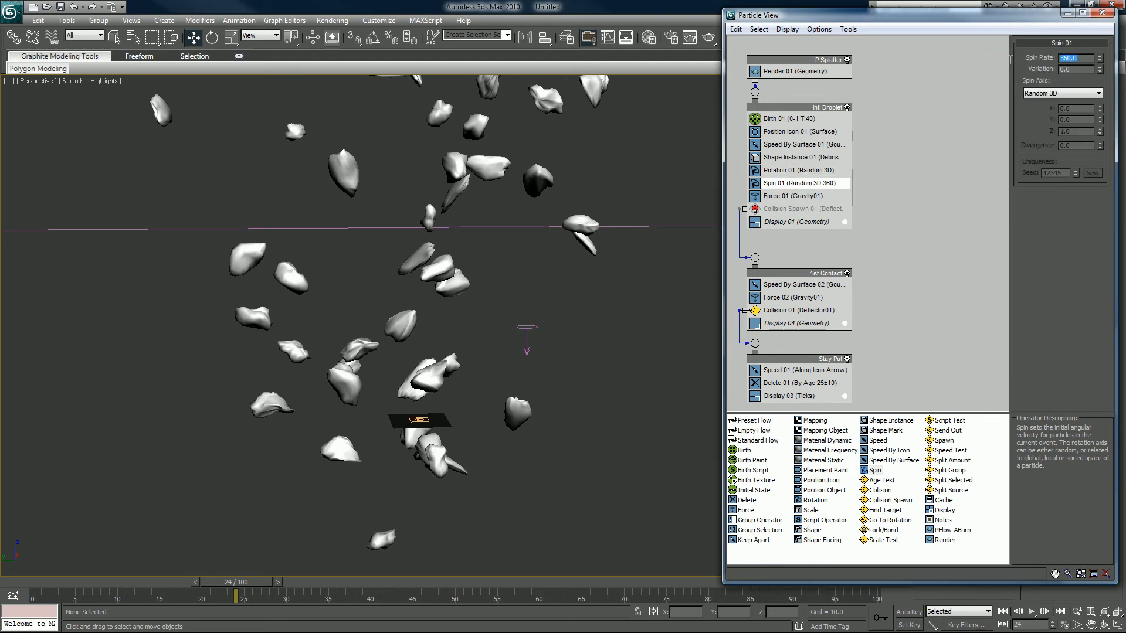
Set Spin Rate 720 with Variation 360 and scrub the animation back to frame 0
type("720.0")
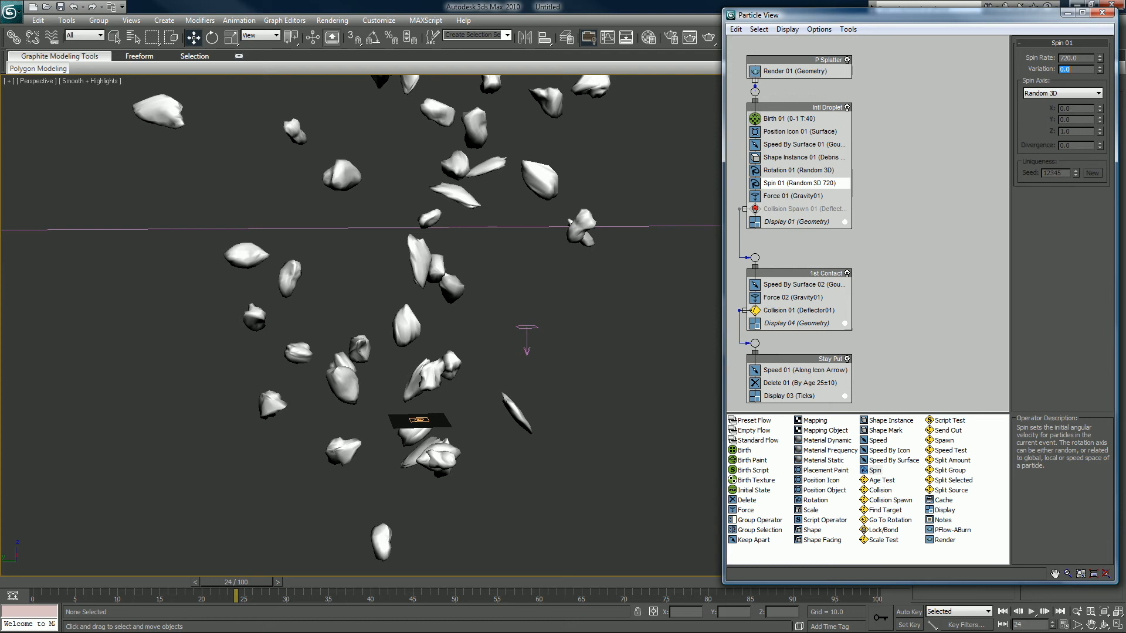
type("360.0")
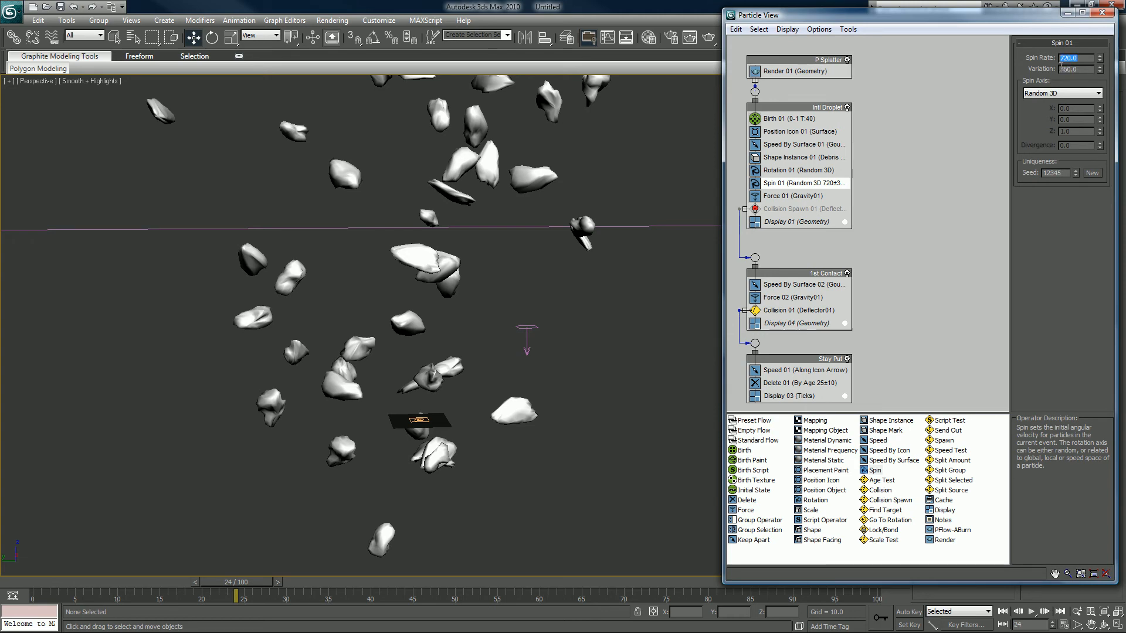
mouse_move(353, 477)
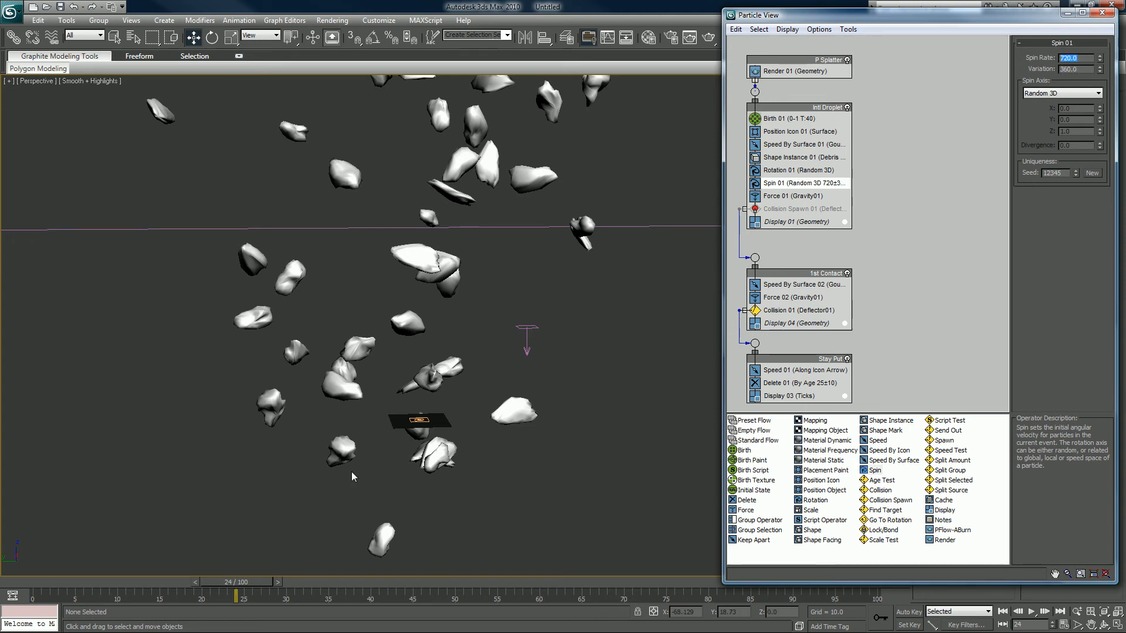
left_click_drag(241, 581, 174, 582)
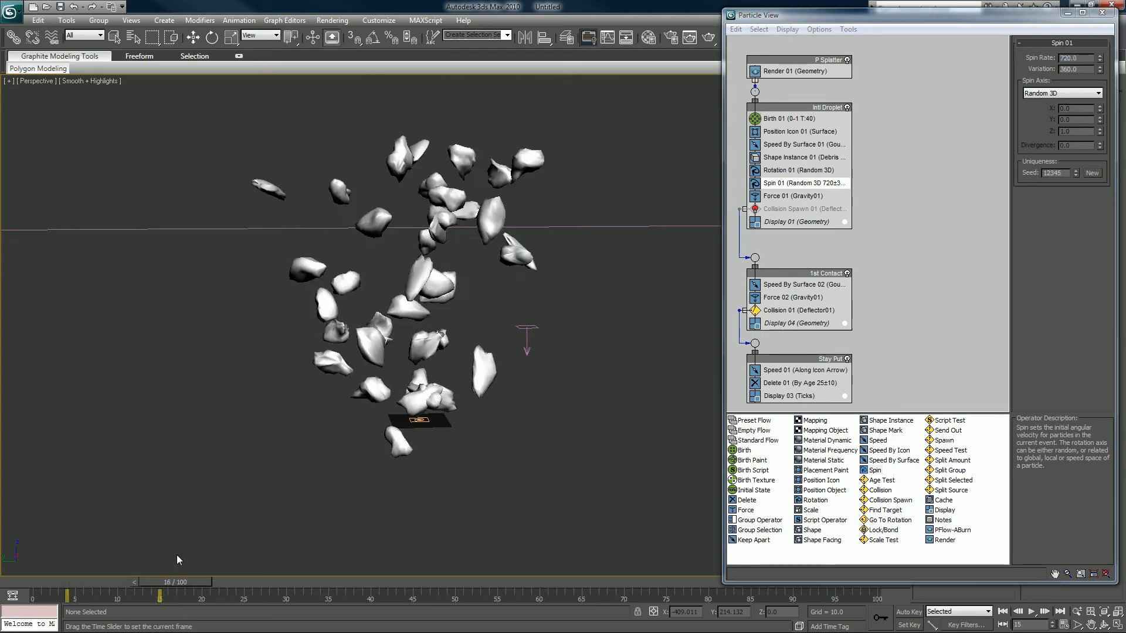
left_click_drag(139, 594, 427, 594)
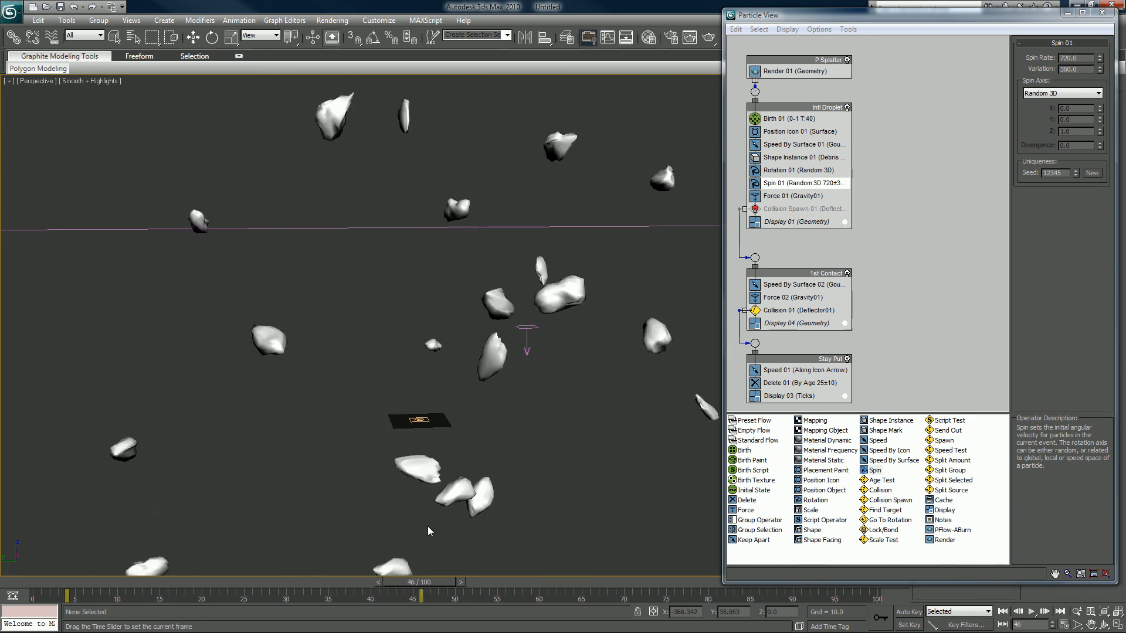
left_click_drag(424, 594, 101, 594)
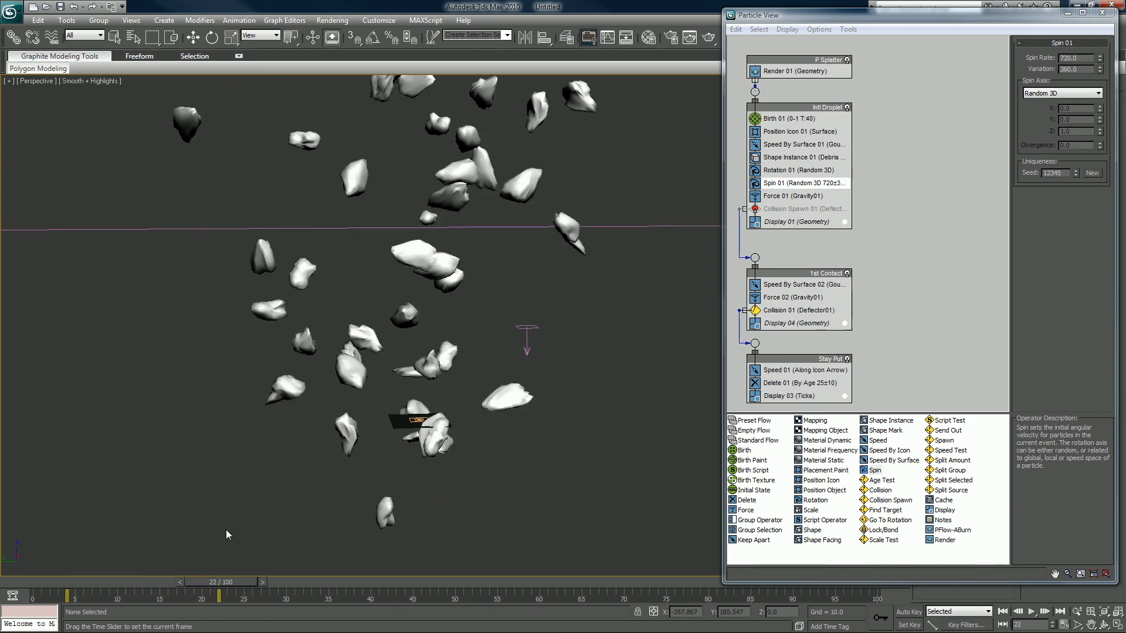
left_click_drag(200, 578, 118, 579)
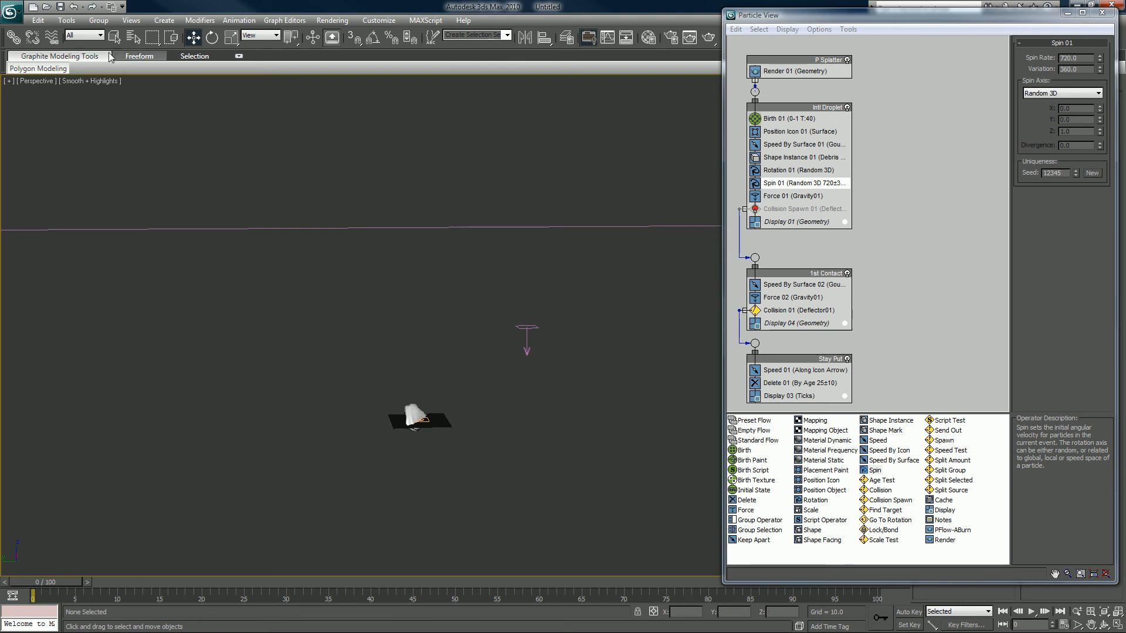
Unhide the hidden rock debris group with Unhide All
right_click(220, 193)
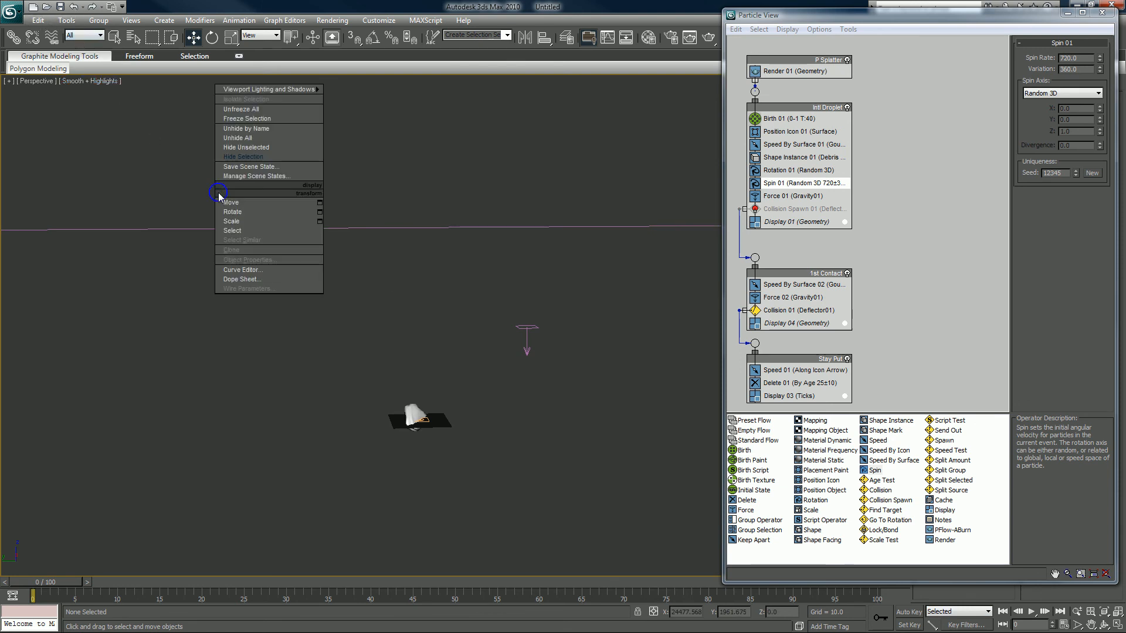
left_click(244, 130)
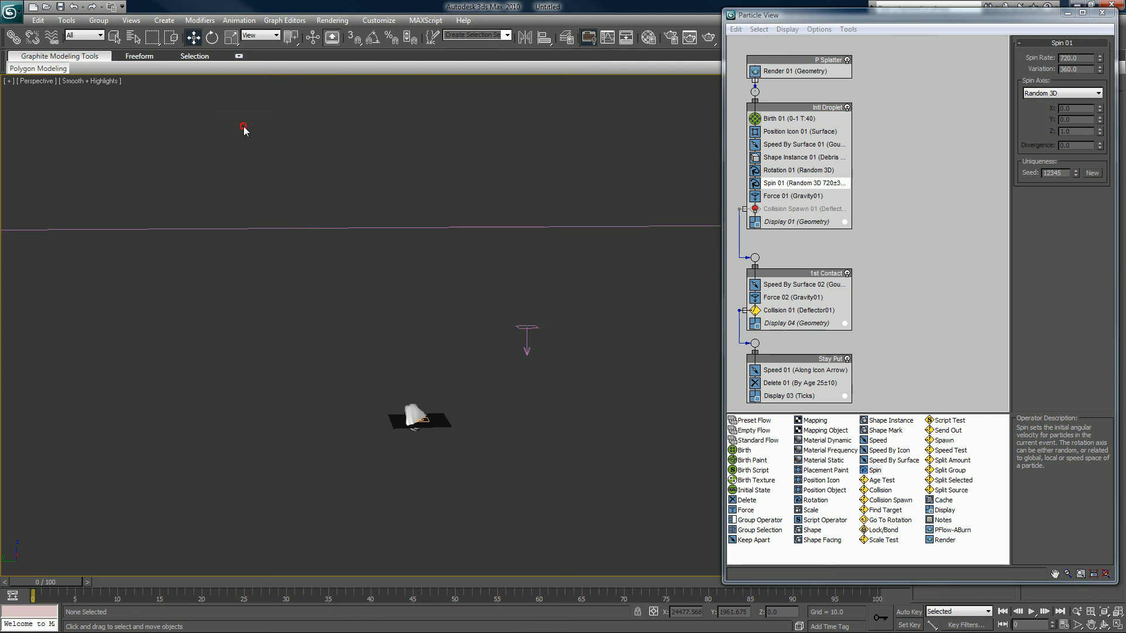
mouse_move(527, 140)
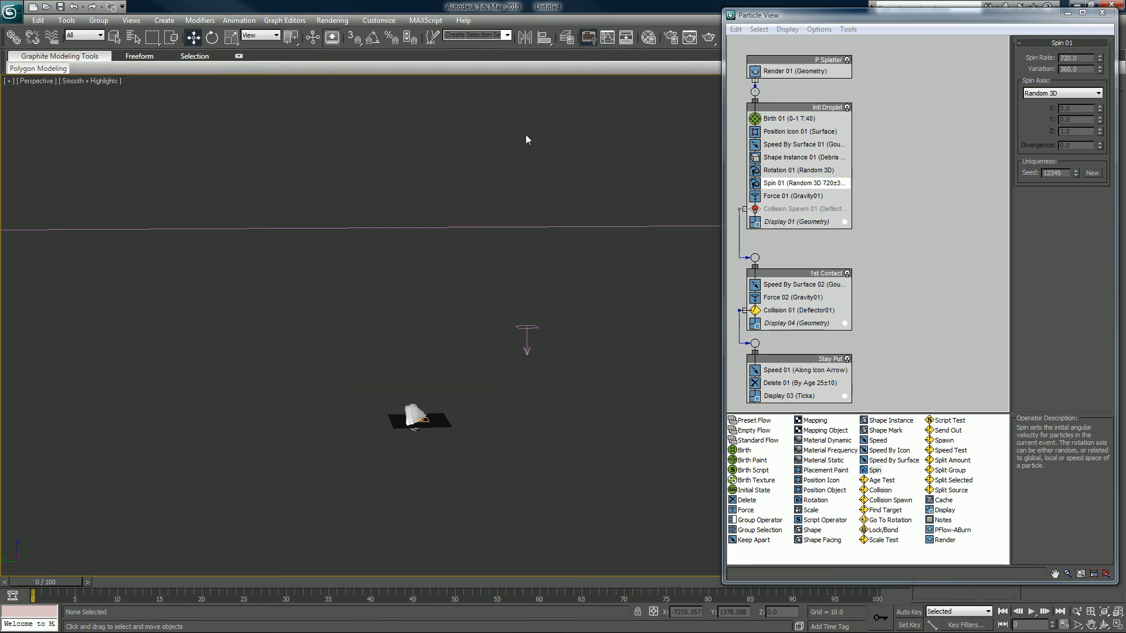
left_click(543, 38)
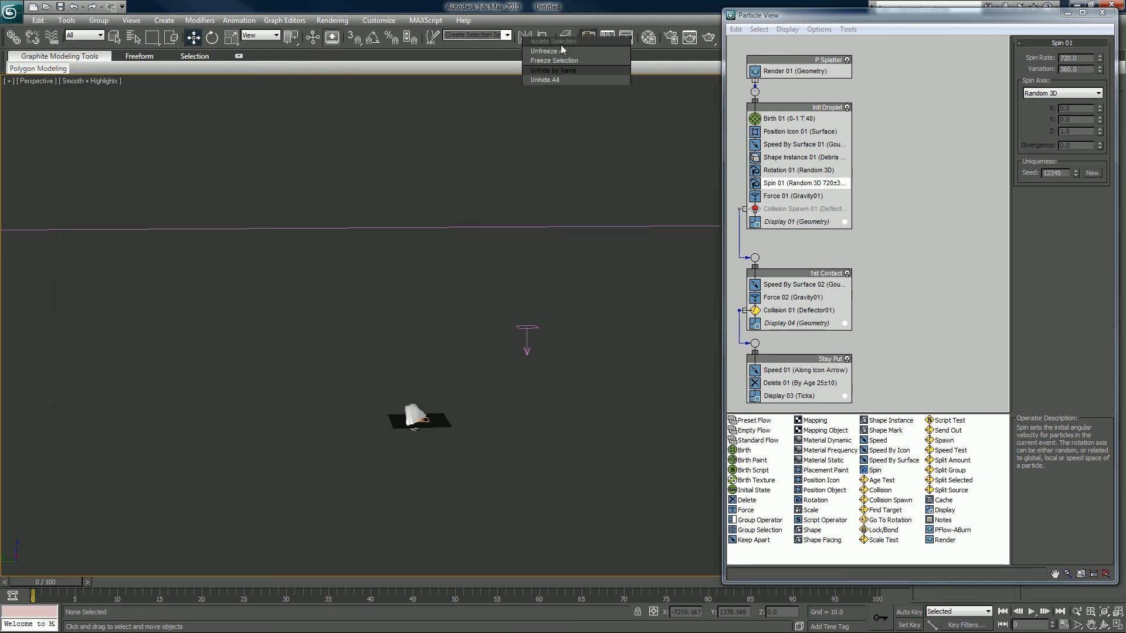
left_click(545, 79)
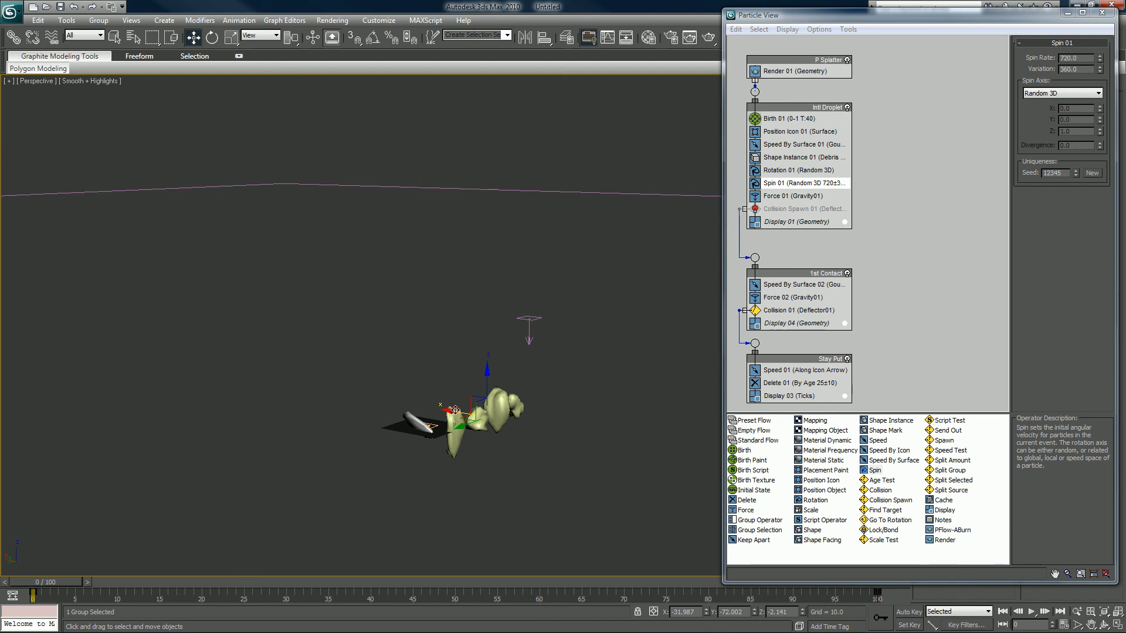
Shift-drag a Copy of the debris group to its right, giving Debris 002, and close Particle View
left_click_drag(456, 409, 587, 430)
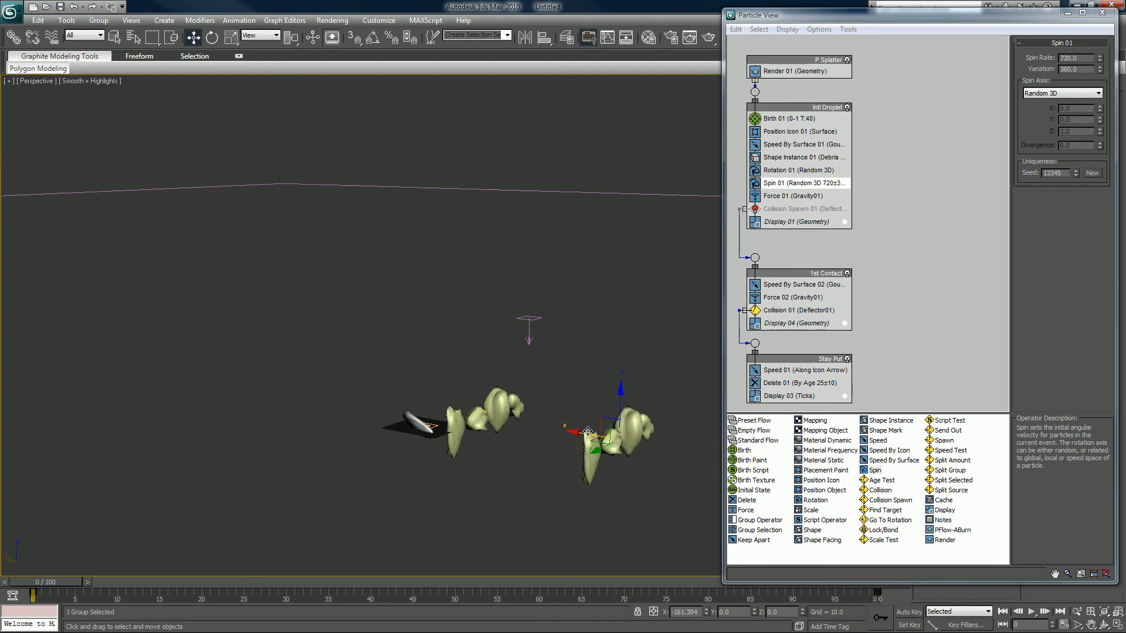
left_click(587, 431)
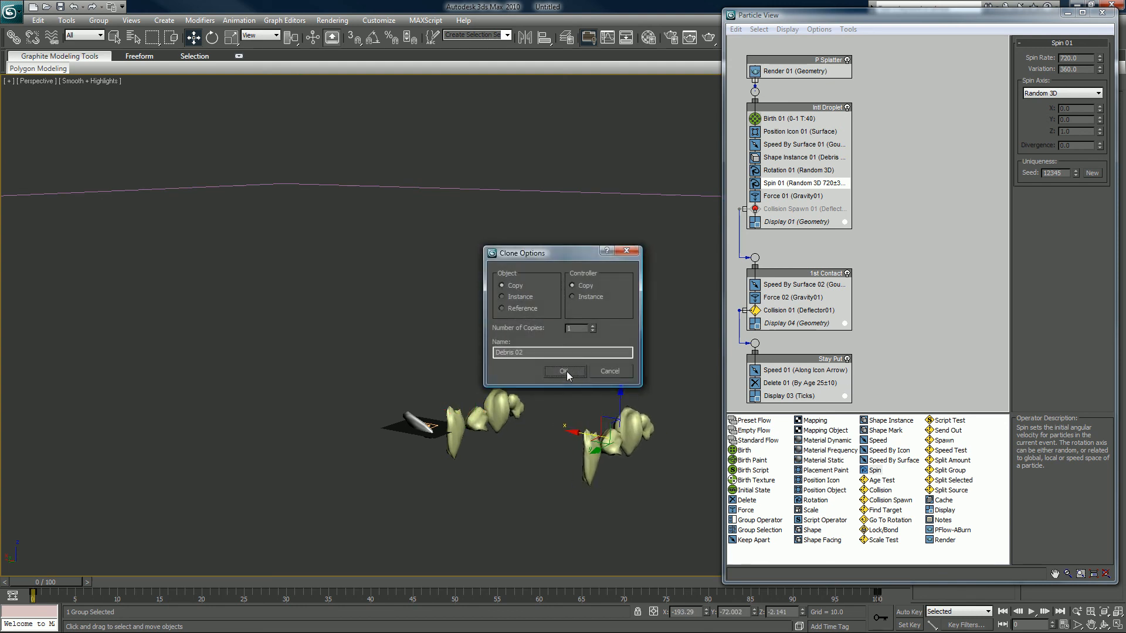
left_click(563, 372)
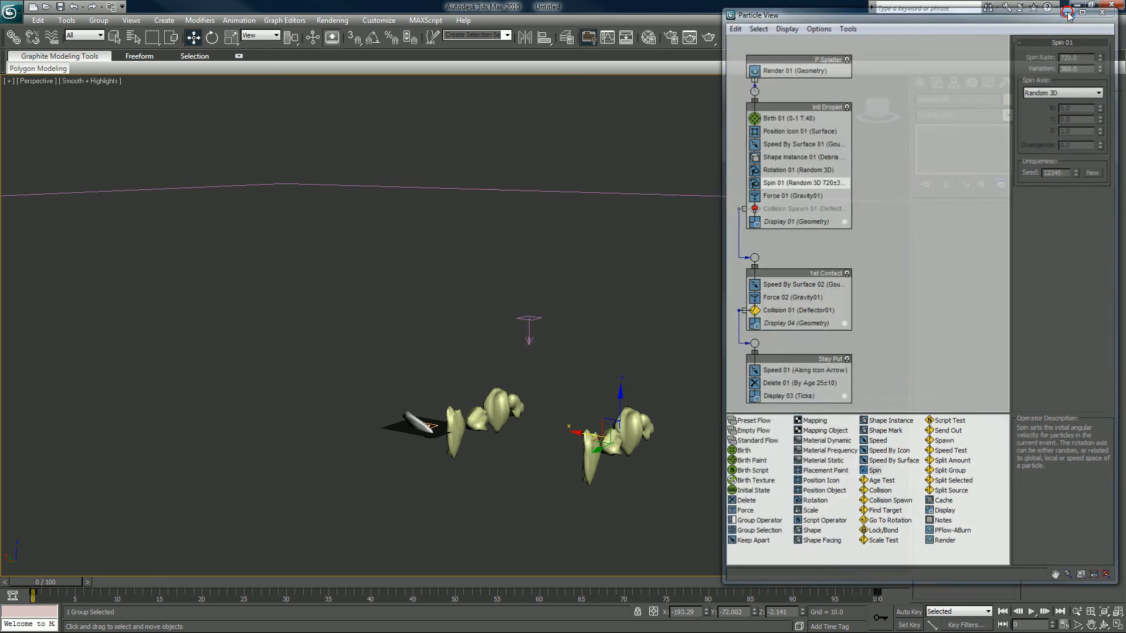
left_click(1102, 14)
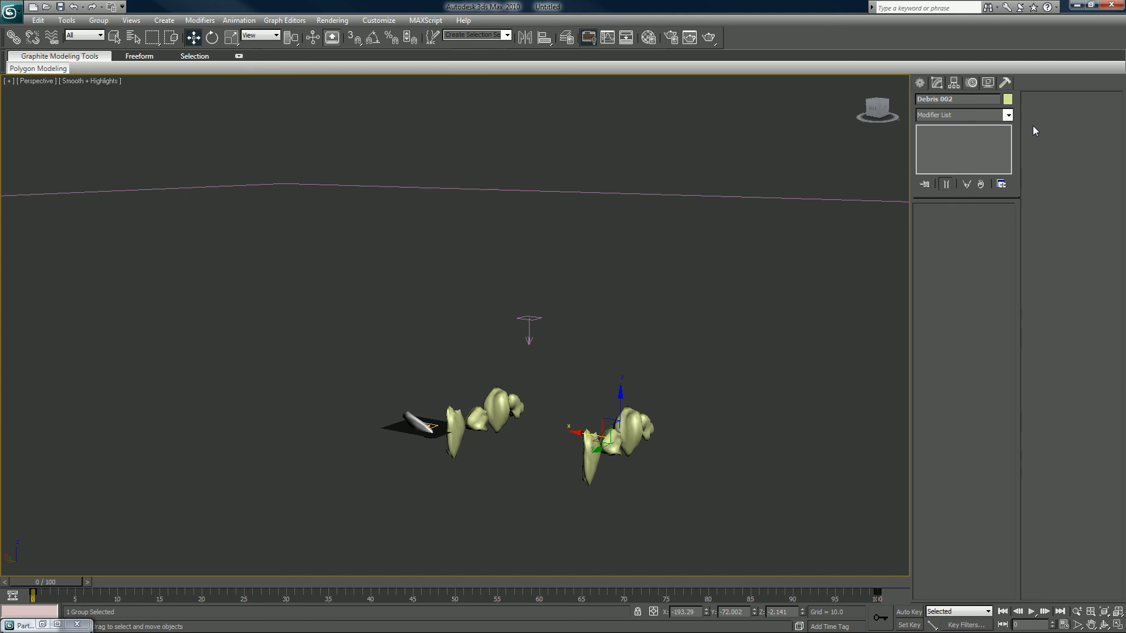
Ungroup the copied debris into four rocks and isolate them with Alt+Q, moving the warning aside
left_click(98, 20)
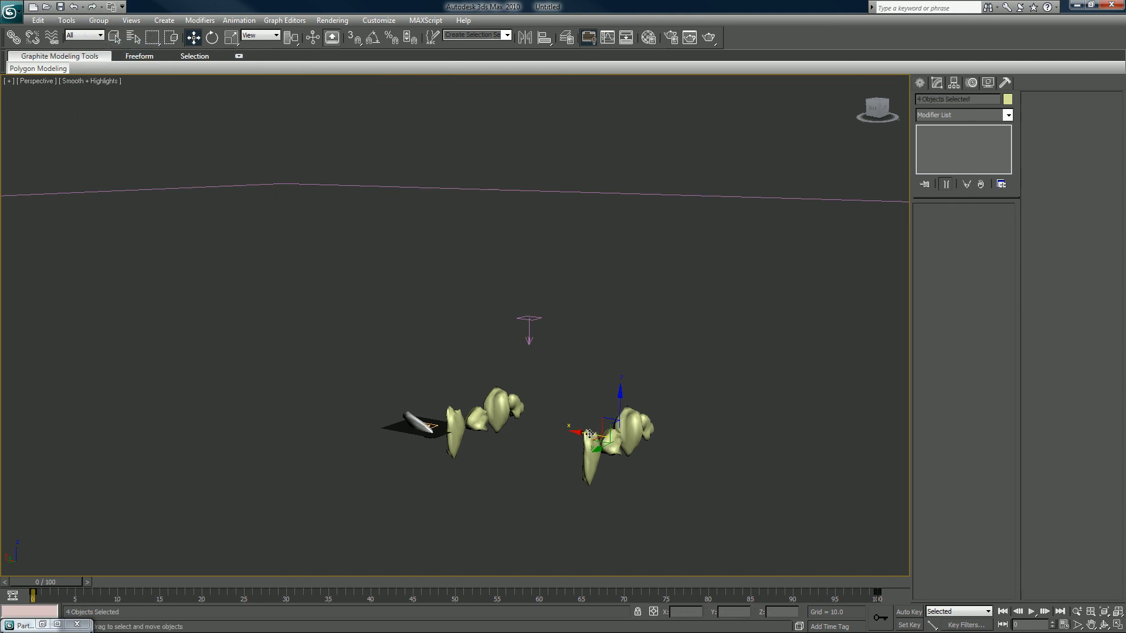
left_click_drag(588, 433, 643, 449)
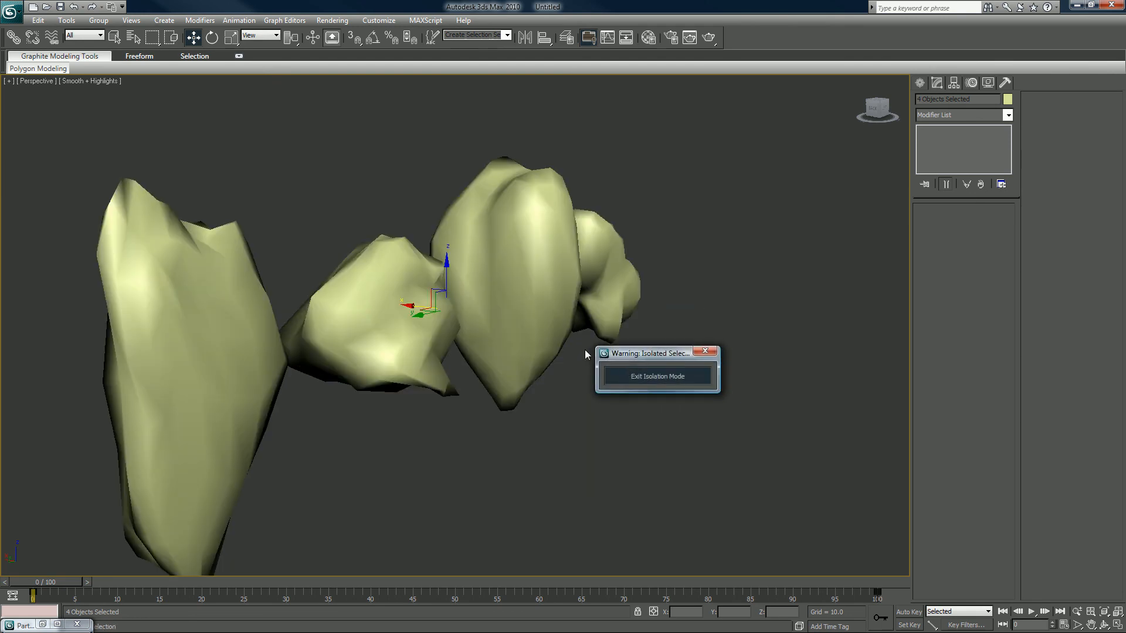
left_click_drag(653, 354, 994, 531)
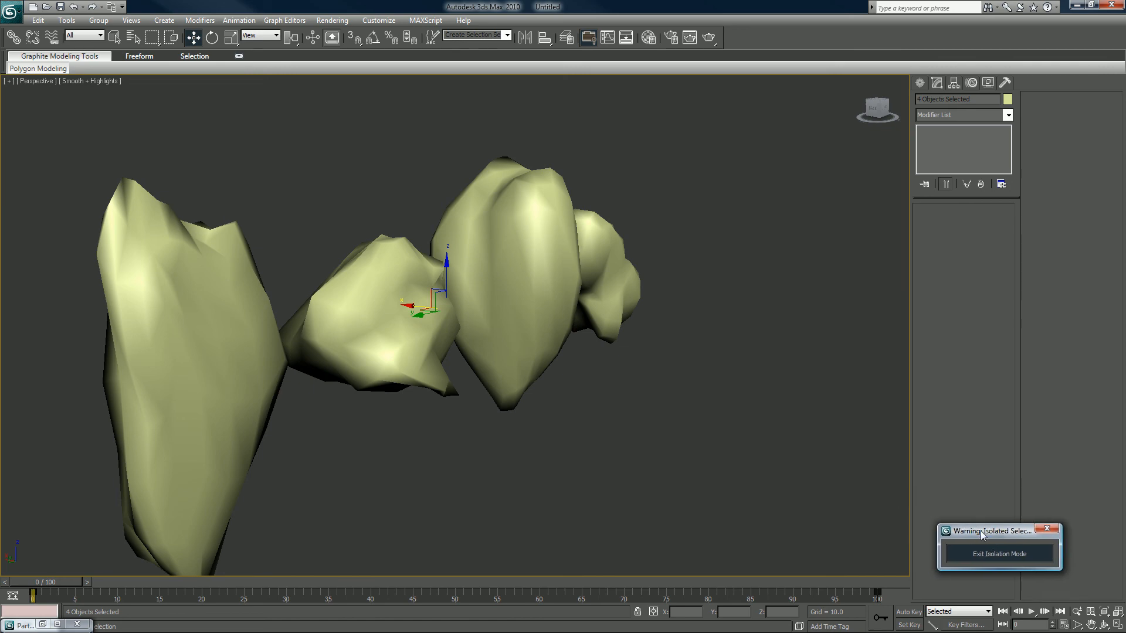